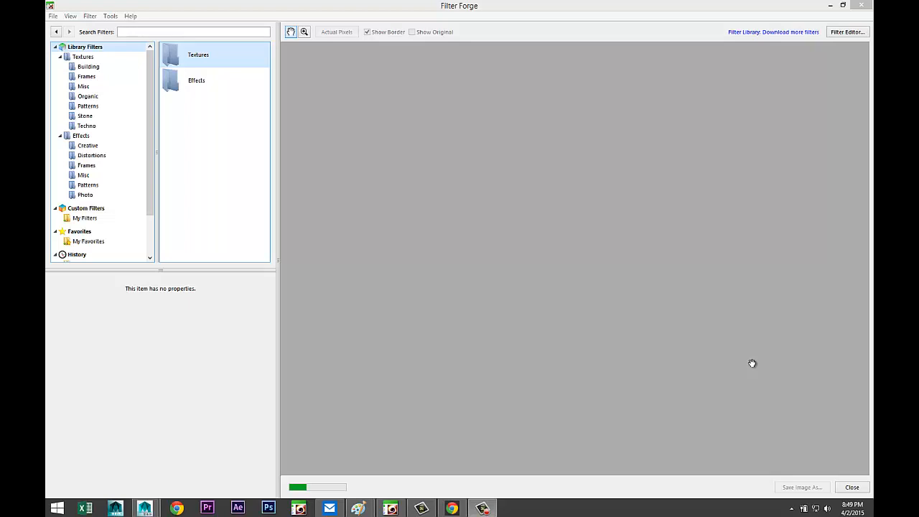
mouse_move(53, 15)
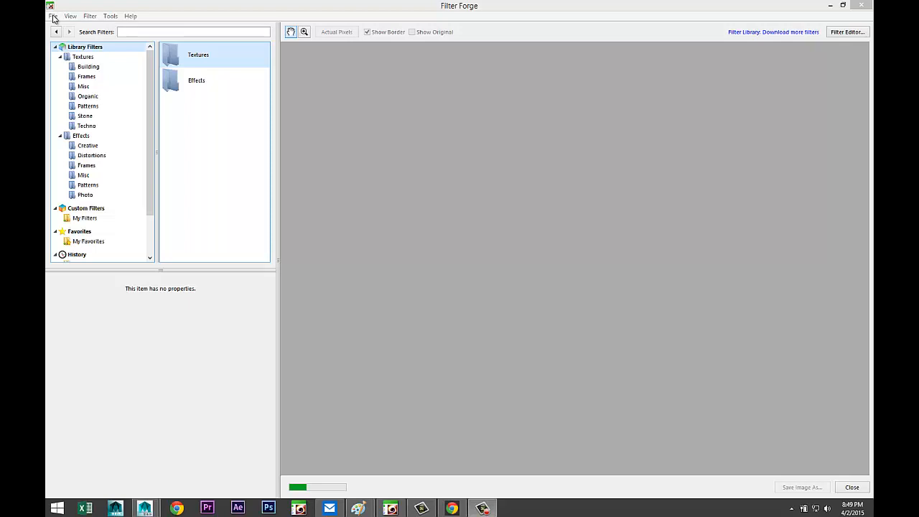
Step: Open Gladiator Arena Final.jpg from the Desktop in Filter Forge
left_click(53, 15)
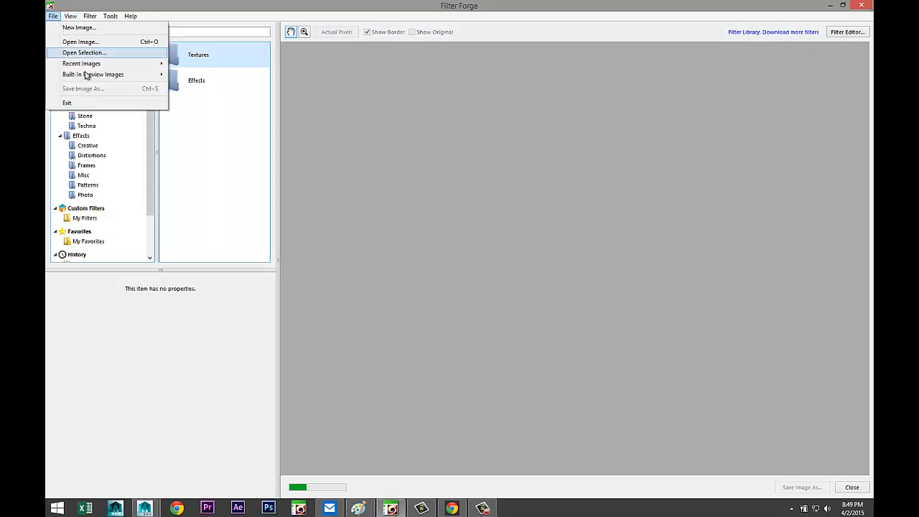
left_click(79, 41)
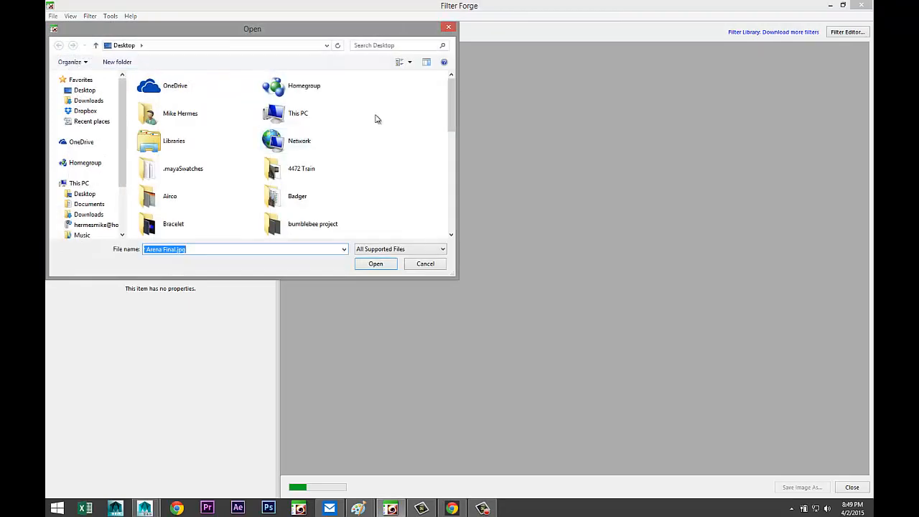
scroll("down", 3)
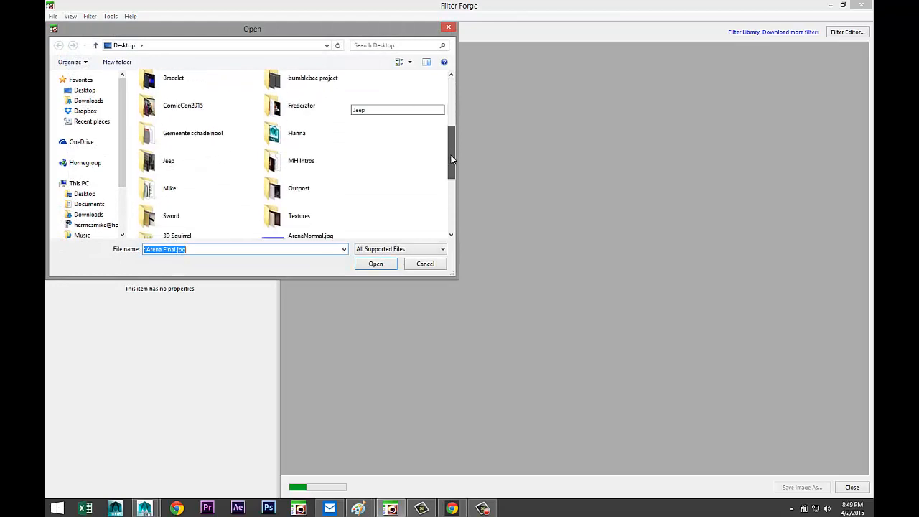
scroll("down", 3)
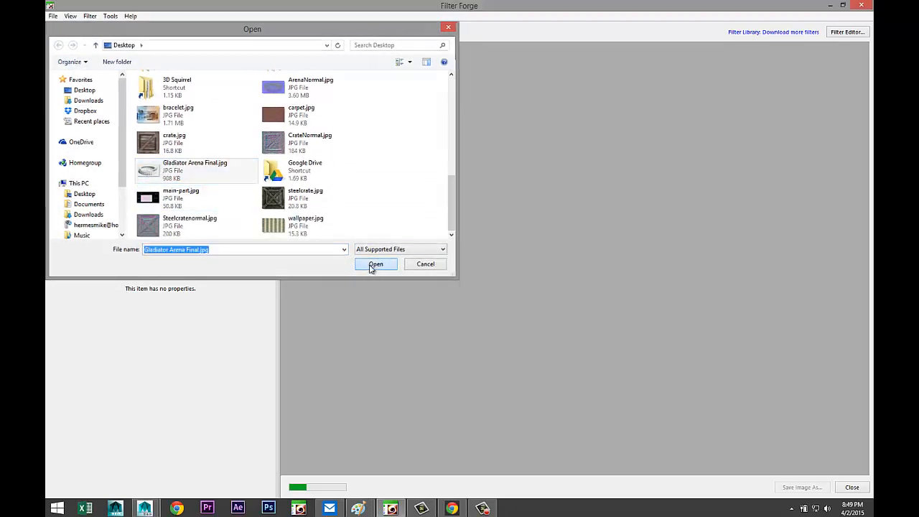
left_click(375, 263)
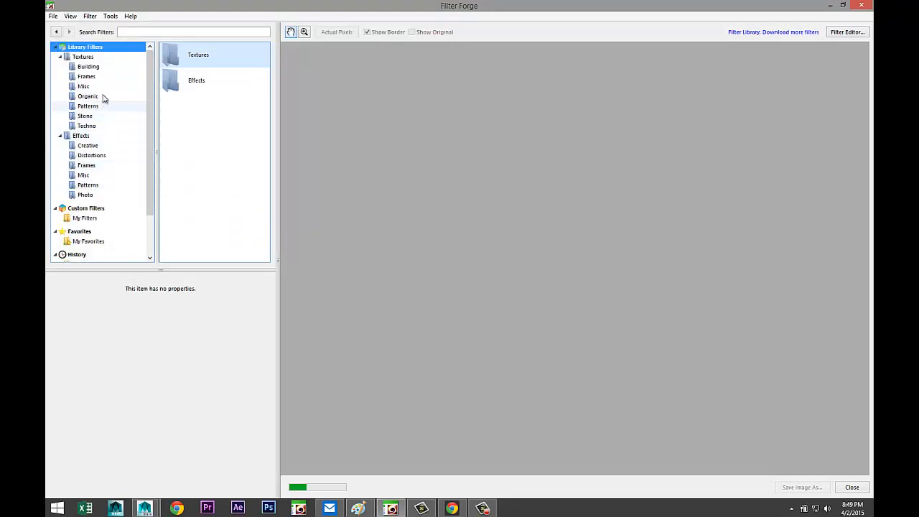
Step: Preview the Sepia photo filter, then browse the Misc effects for Normal Map
left_click(85, 195)
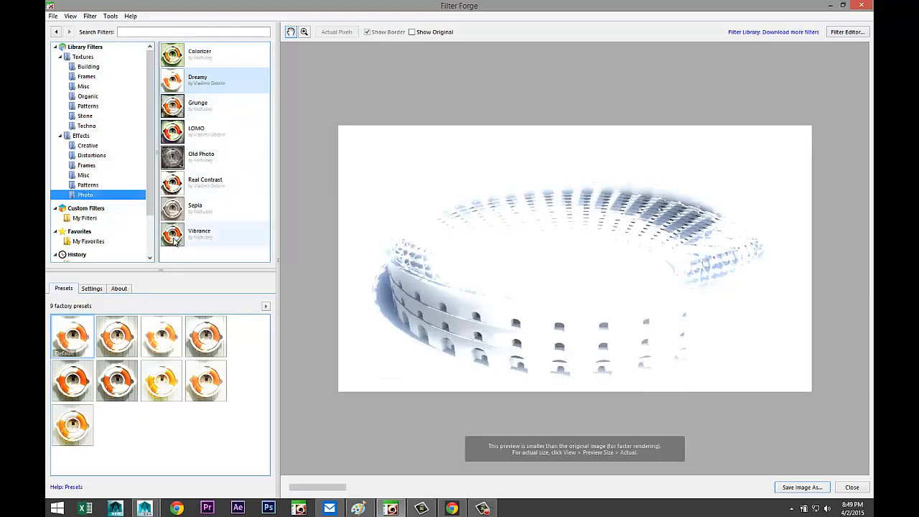
left_click(204, 208)
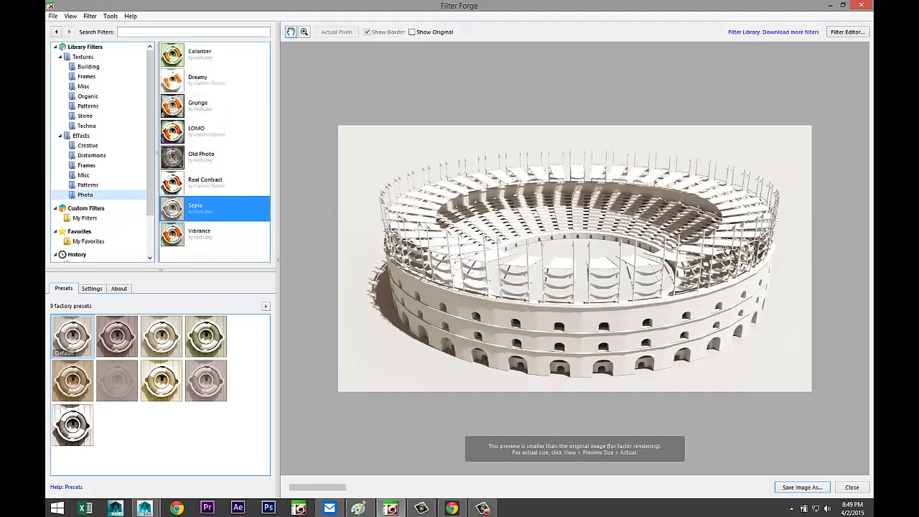
mouse_move(722, 355)
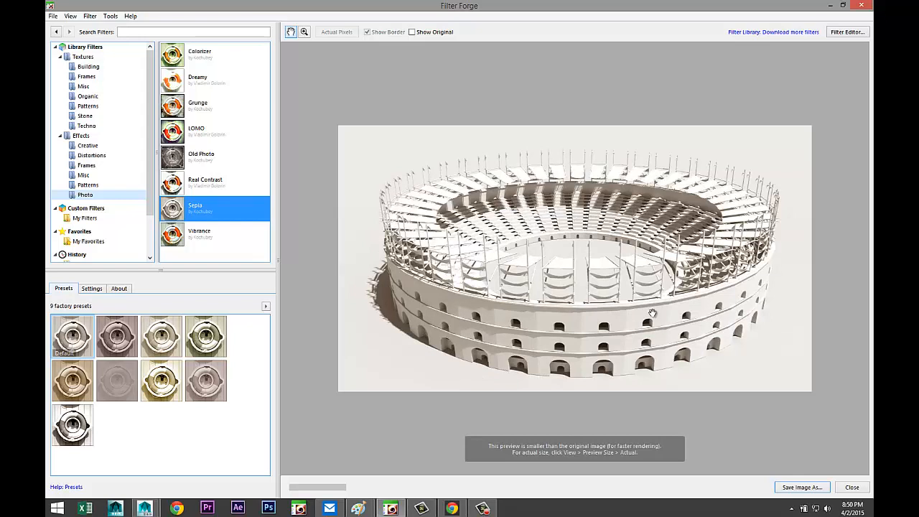
mouse_move(637, 316)
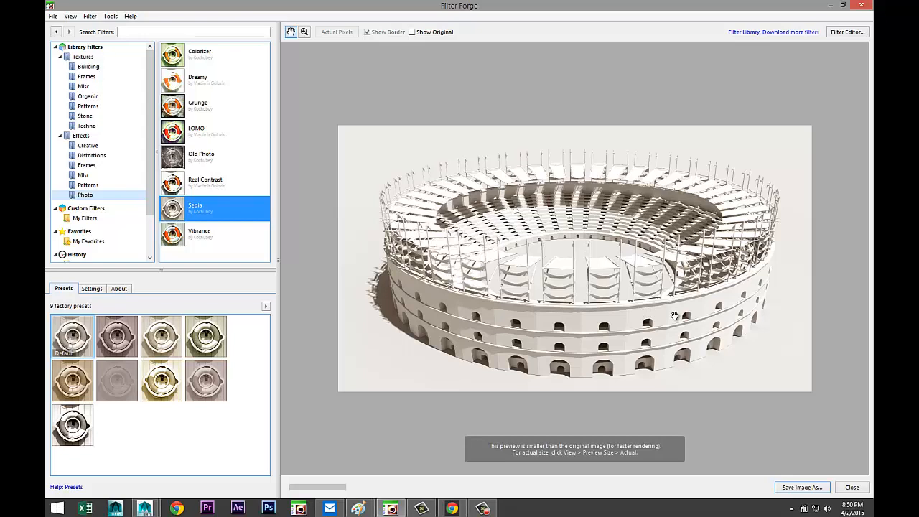
mouse_move(649, 279)
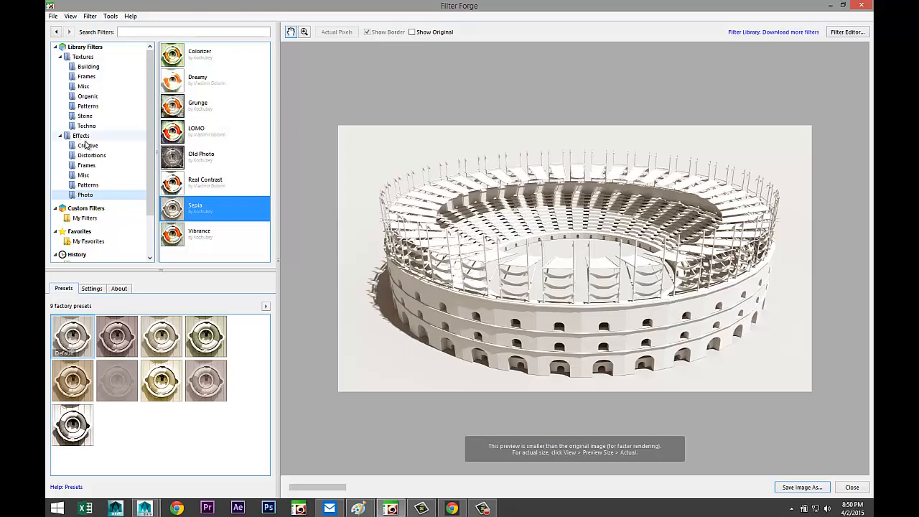
mouse_move(84, 155)
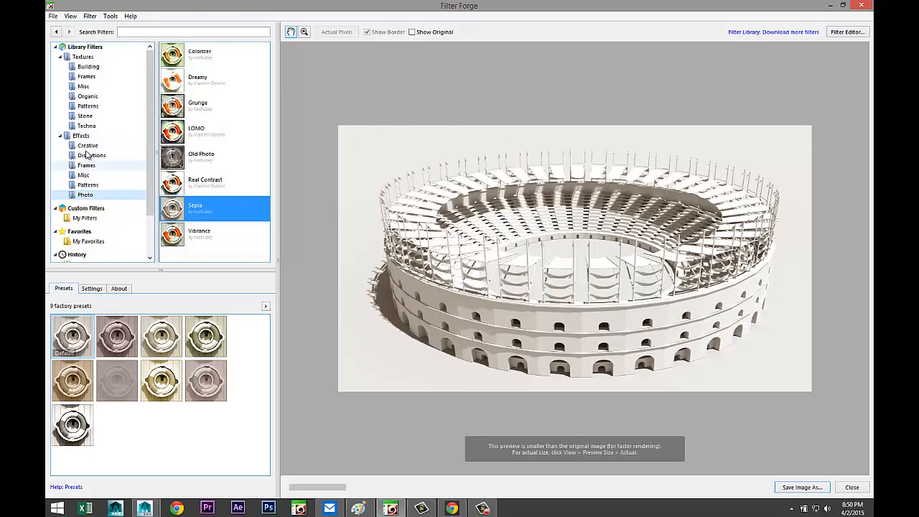
left_click(83, 175)
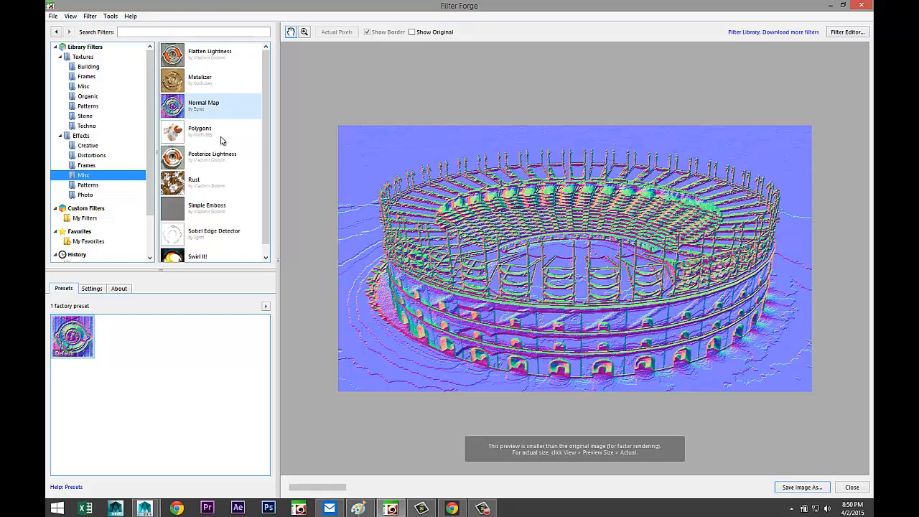
mouse_move(502, 156)
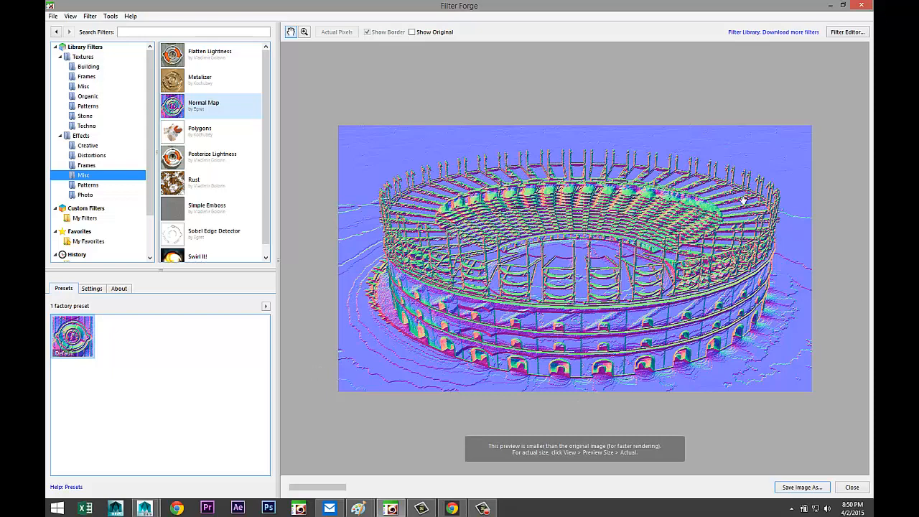
mouse_move(634, 321)
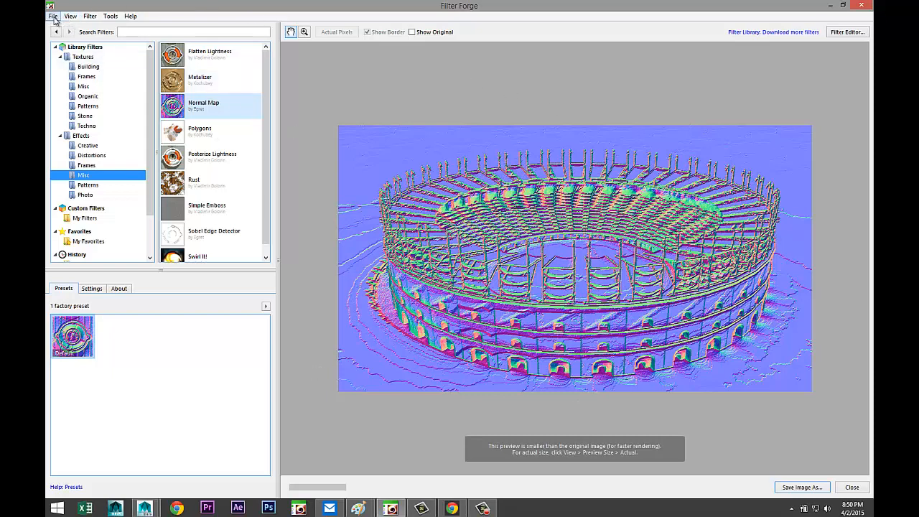
Step: Save the filtered image as ArenaNormal.jpg, replacing the old file with default JPEG options
left_click(53, 16)
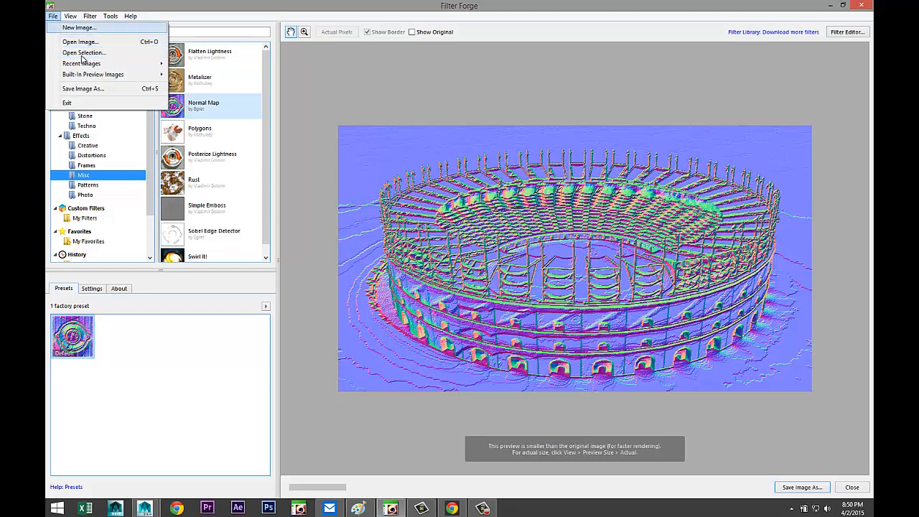
left_click(84, 88)
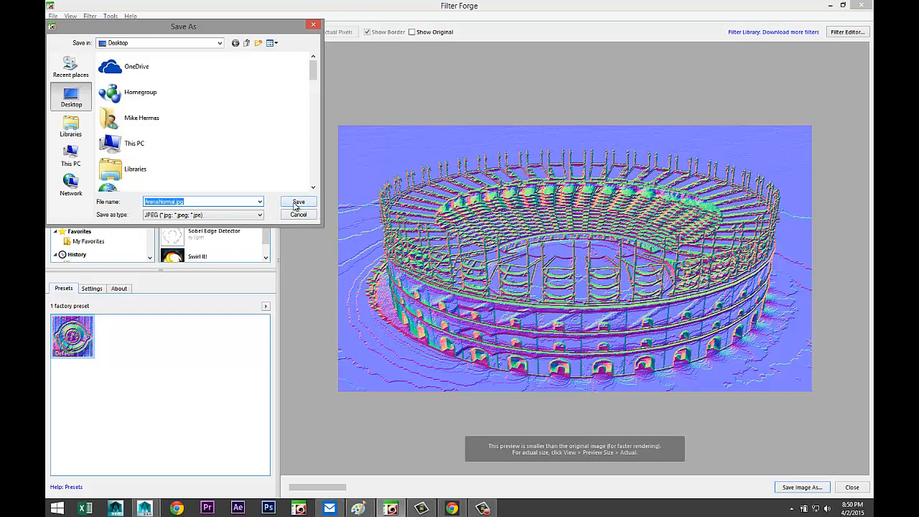
left_click(298, 201)
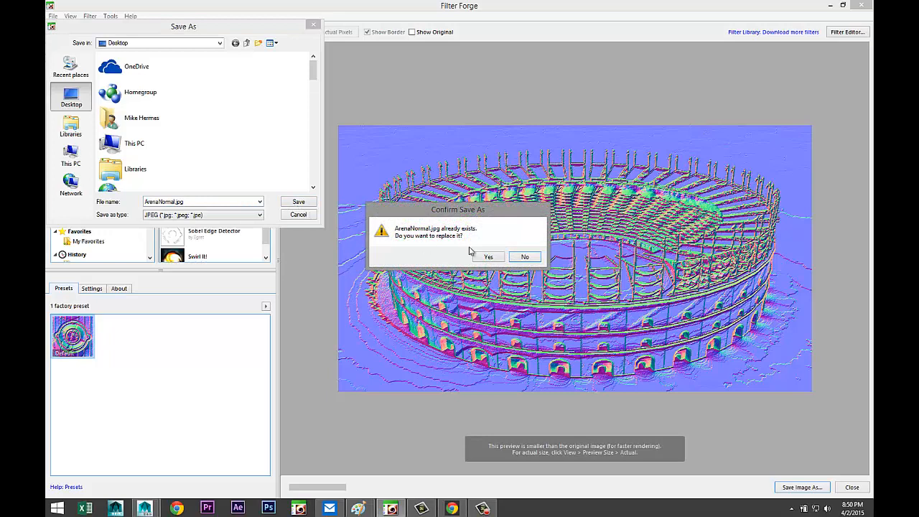
left_click(488, 256)
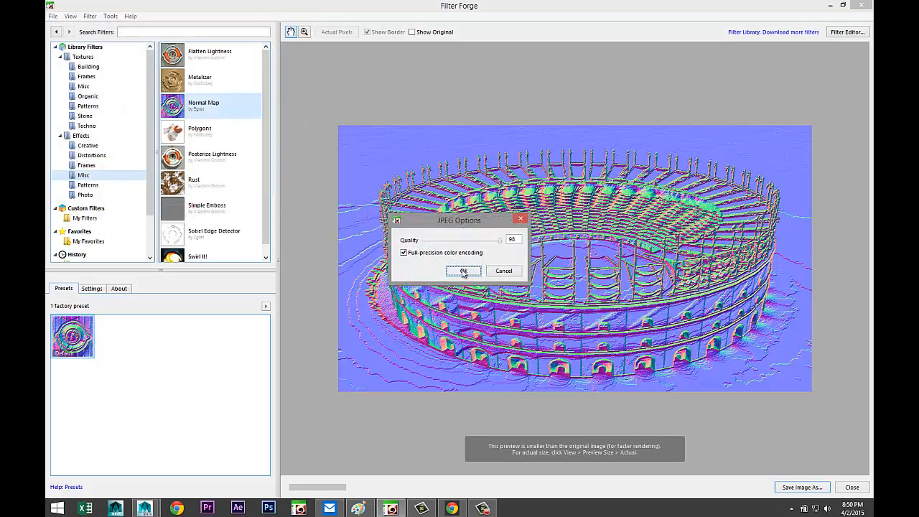
left_click(463, 270)
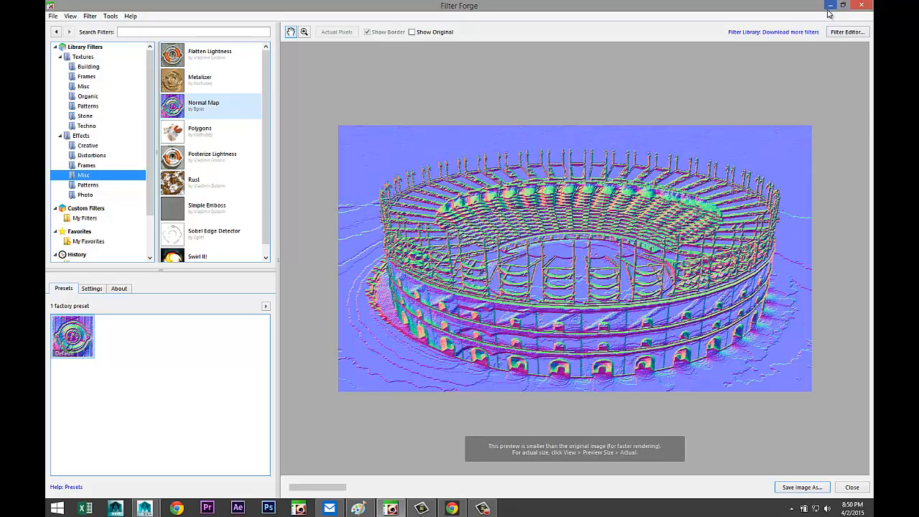
Step: In Maya, assign the plane a new material, searching 'ph' for Phong E
key("alt+tab")
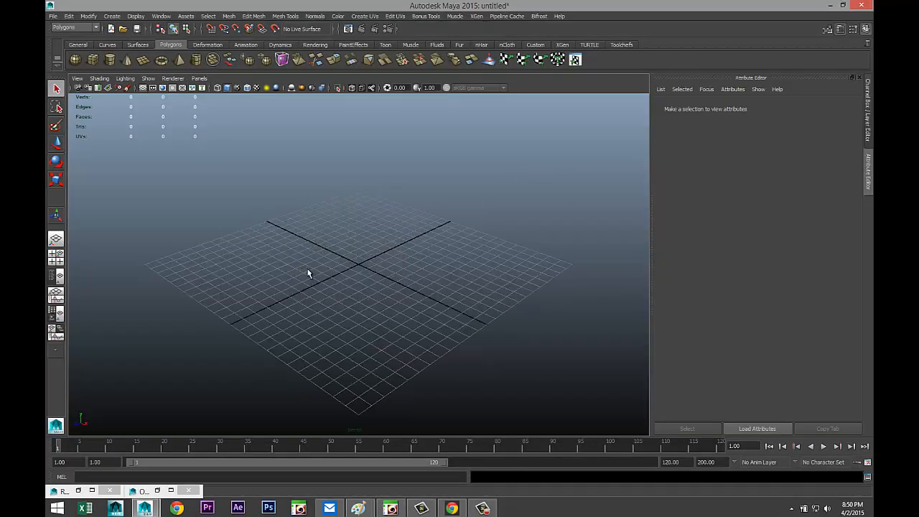
mouse_move(286, 253)
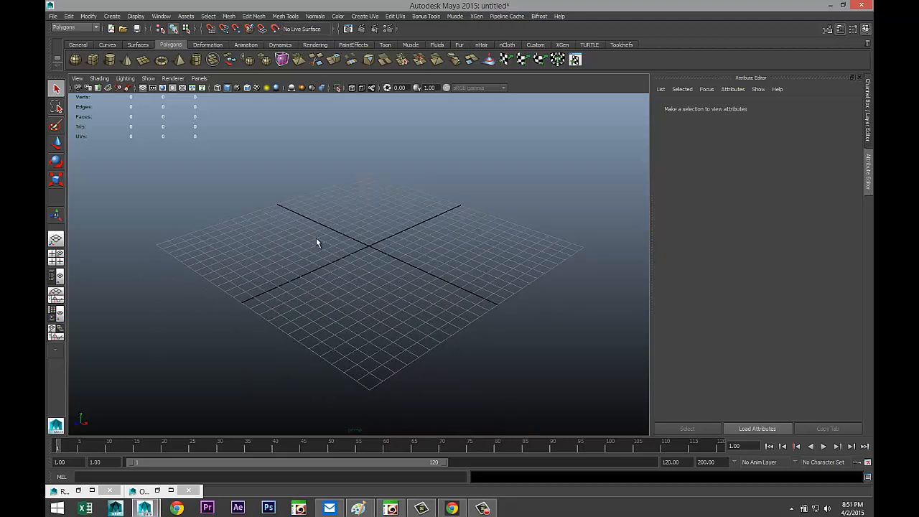
mouse_move(150, 66)
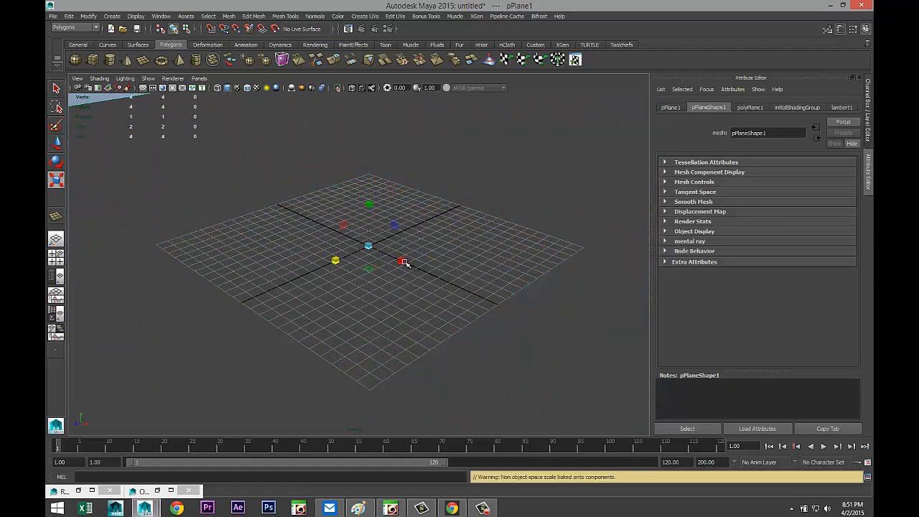
right_click(488, 190)
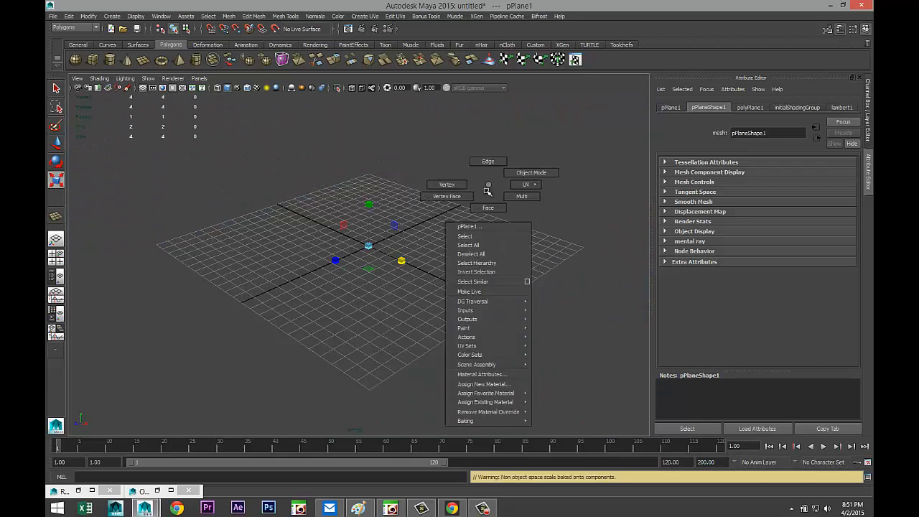
left_click(482, 384)
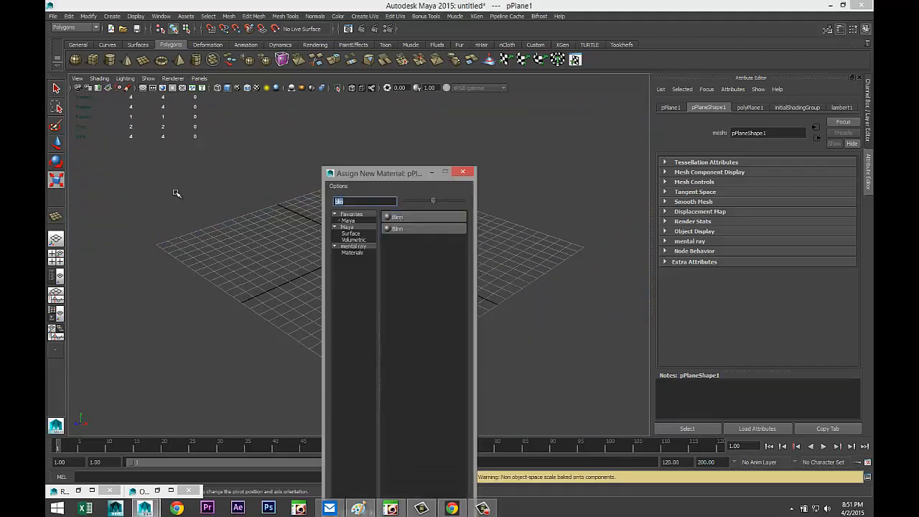
type("ph")
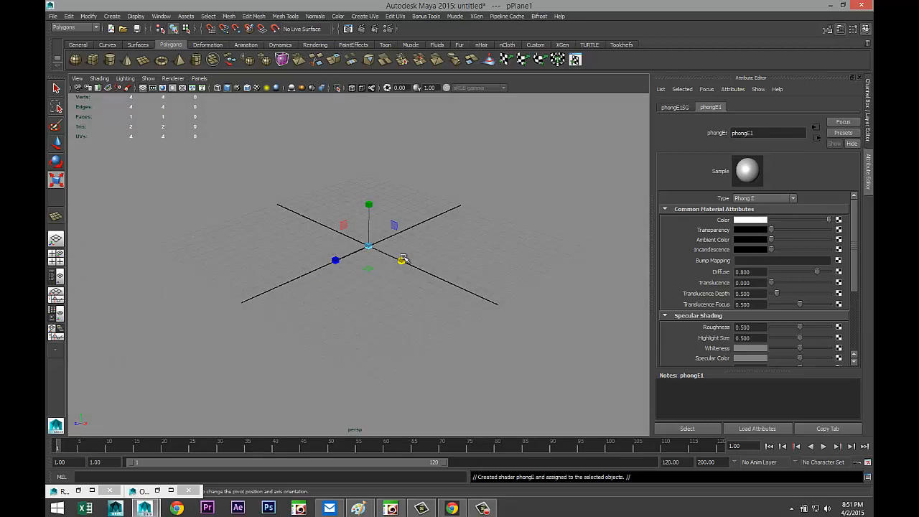
mouse_move(430, 301)
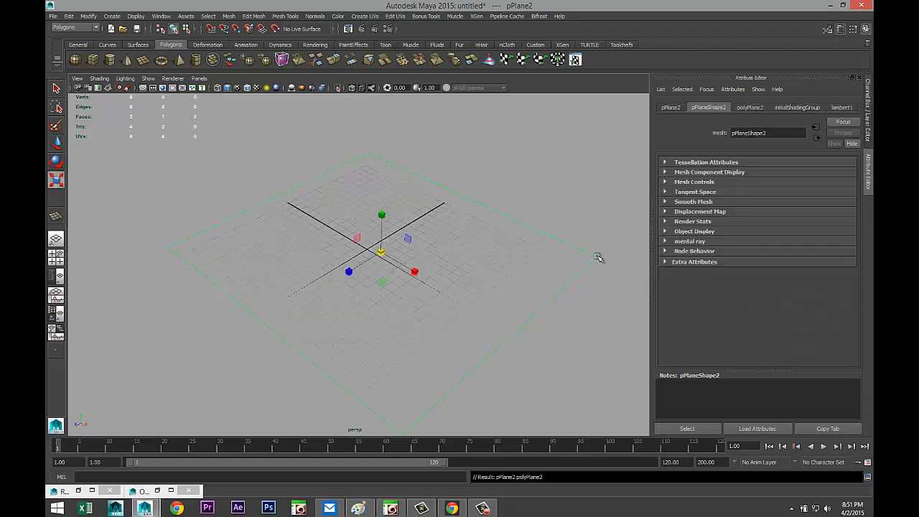
mouse_move(518, 297)
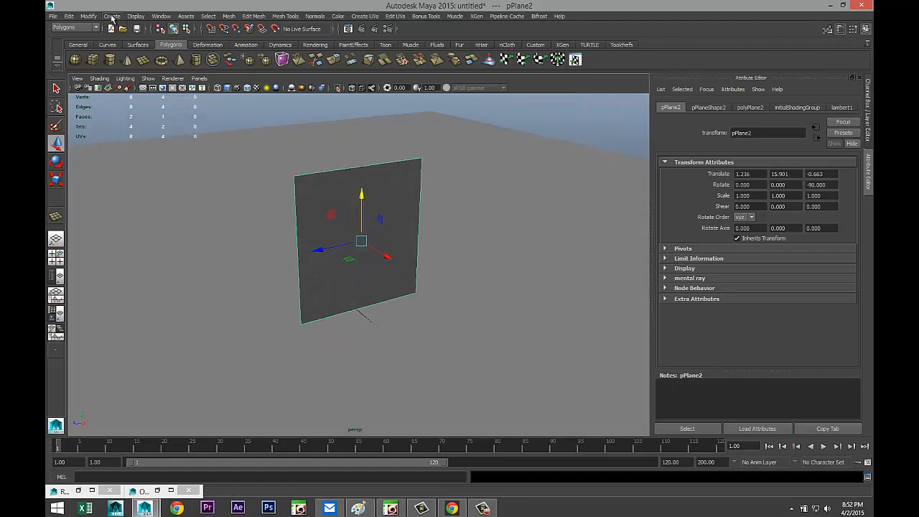
Step: Create a point light and drag it away from the plane
left_click(112, 16)
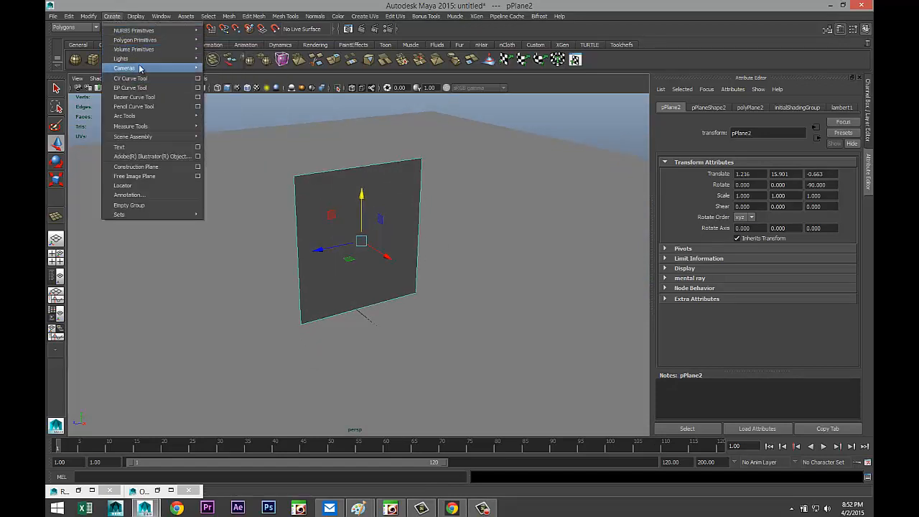
mouse_move(121, 58)
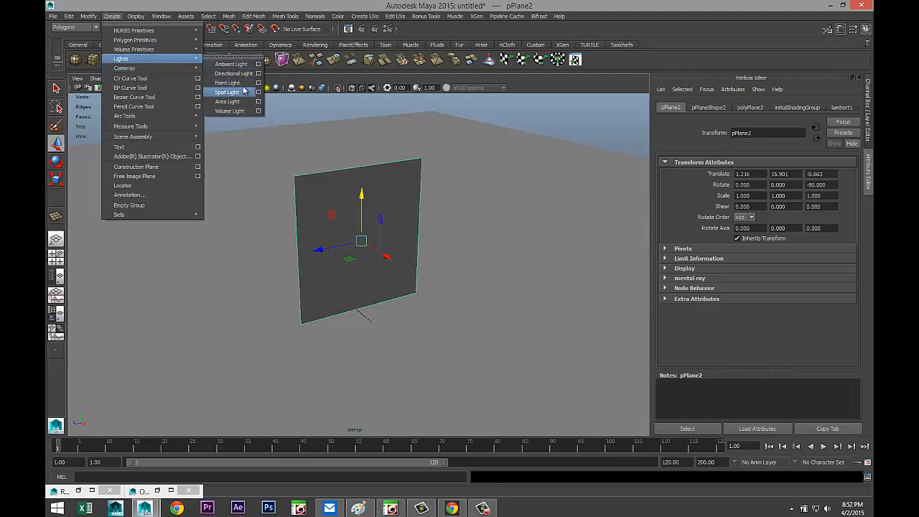
left_click(227, 83)
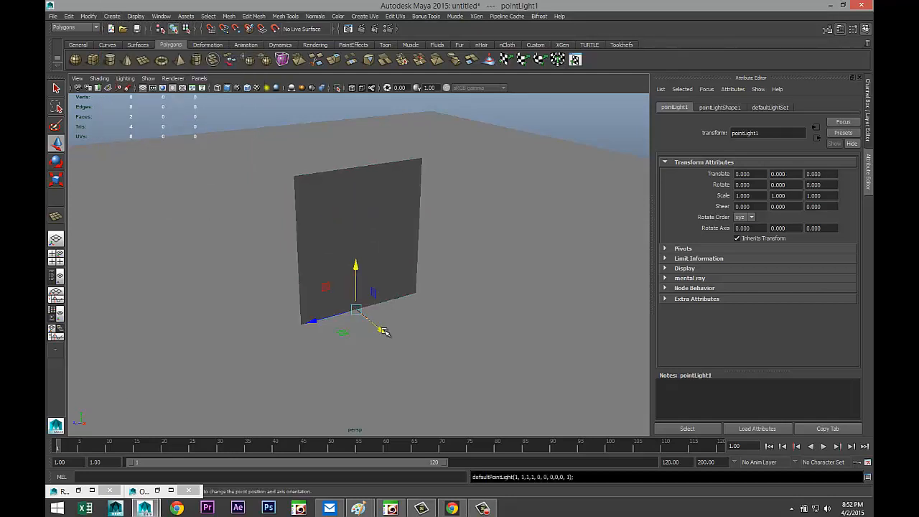
left_click_drag(355, 309, 437, 341)
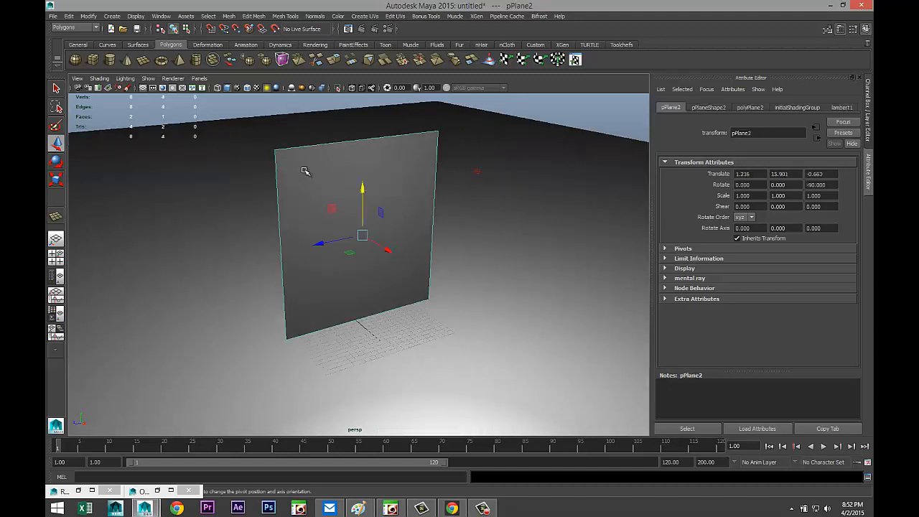
Step: Assign a new Blinn material to the upright plane
right_click(305, 171)
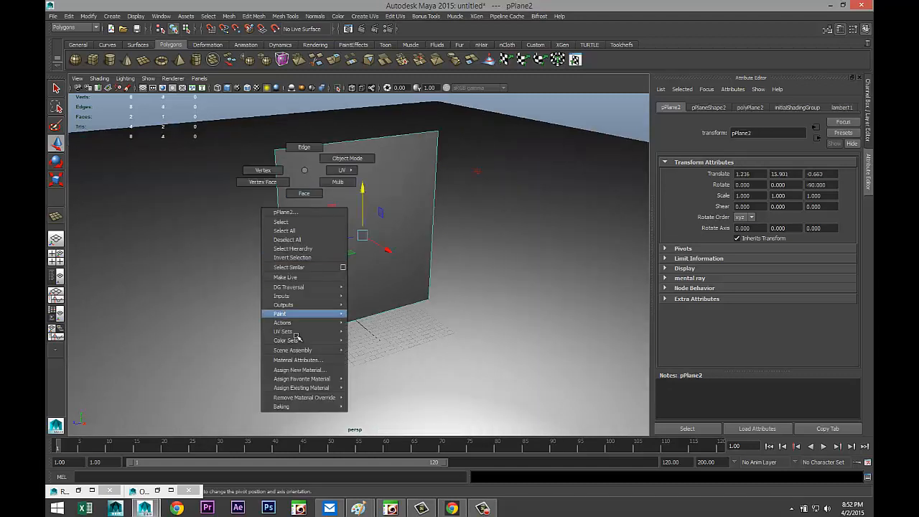
left_click(299, 369)
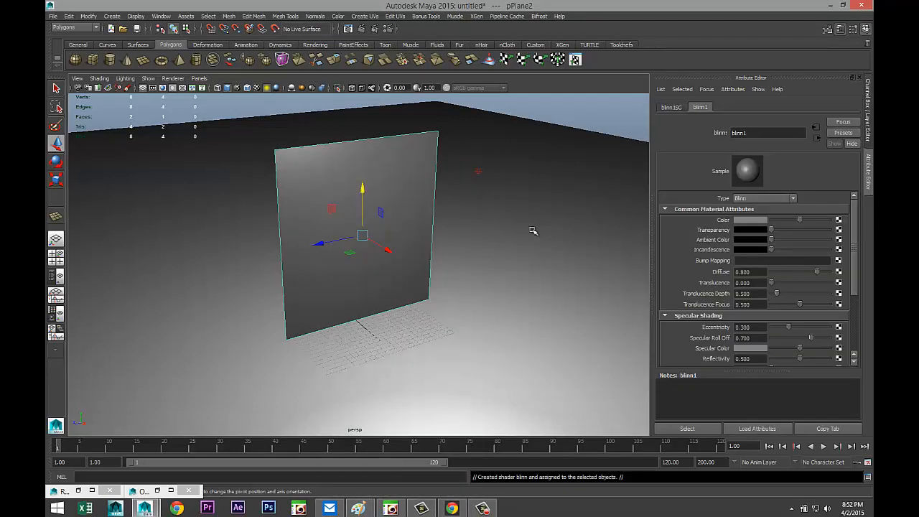
mouse_move(714, 119)
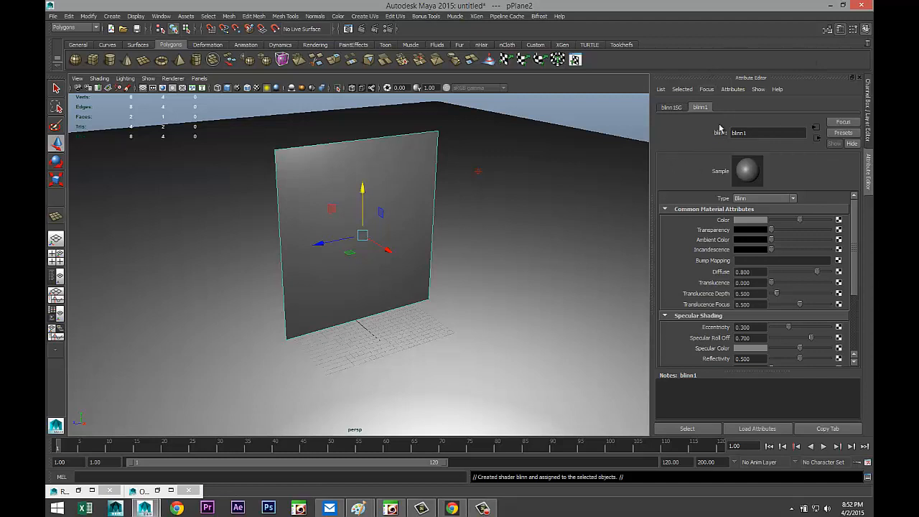
mouse_move(744, 228)
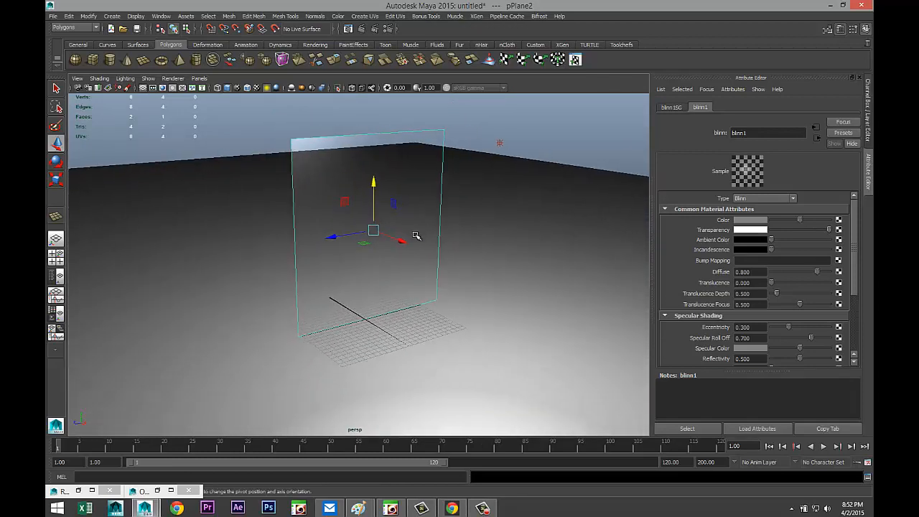
mouse_move(464, 275)
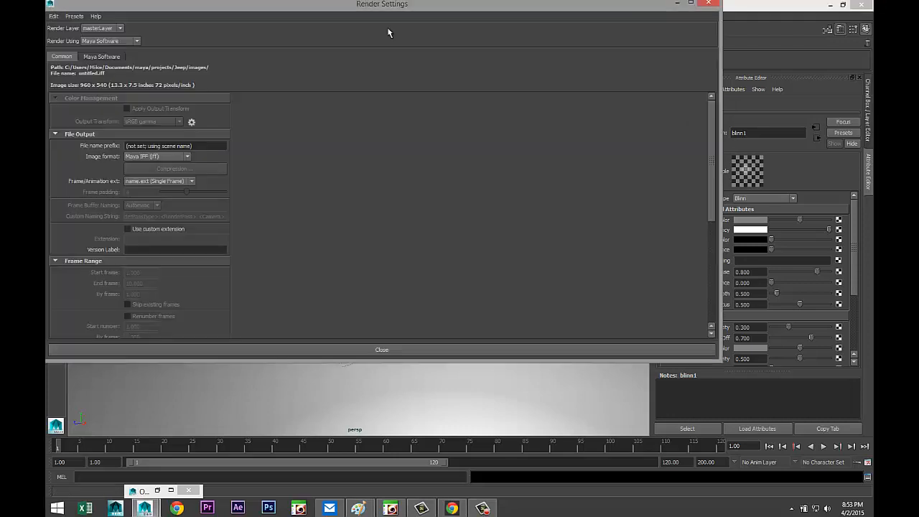
Step: Switch the renderer to mental ray and create image-based lighting
left_click(136, 41)
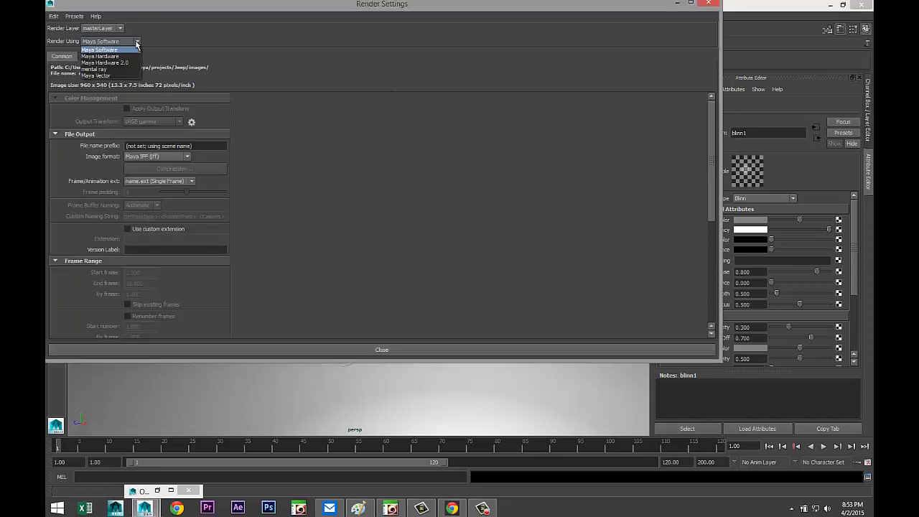
left_click(93, 63)
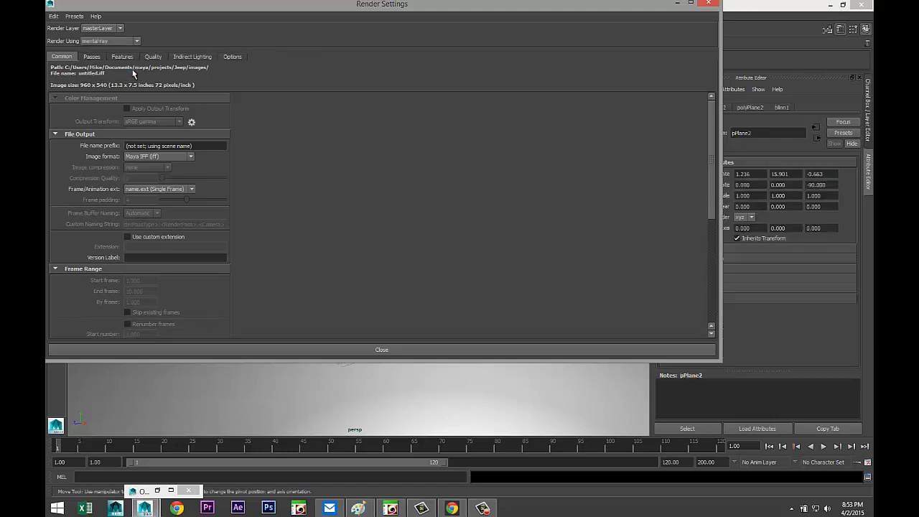
left_click(192, 56)
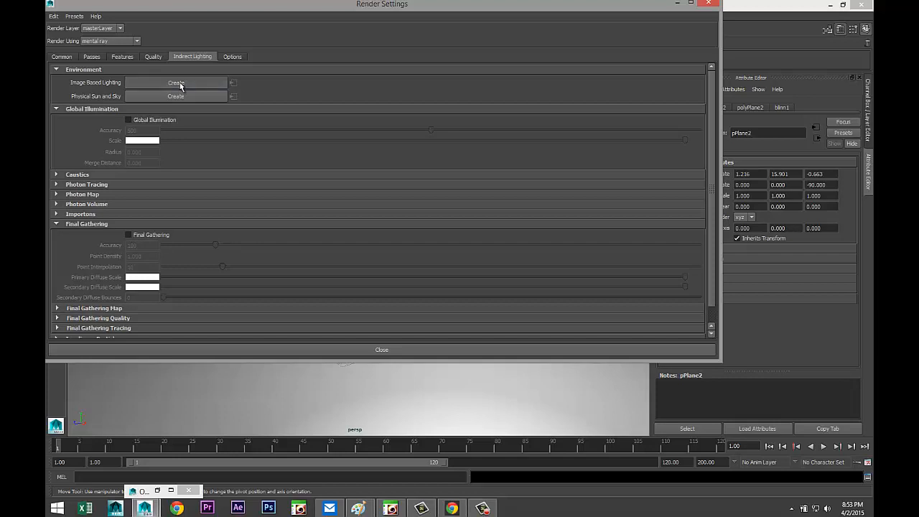
left_click(175, 82)
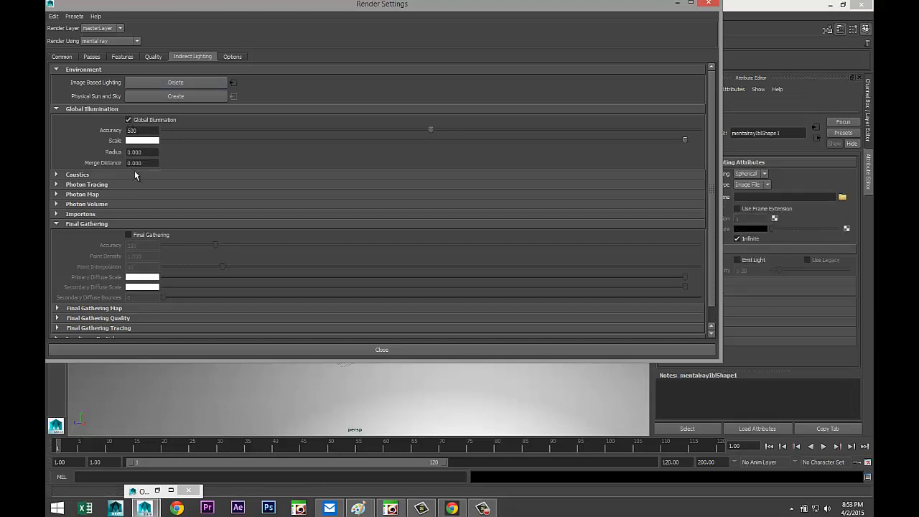
Step: Enable caustics, raise sampling quality to 1.50, and set output size to HD 1080
left_click(129, 234)
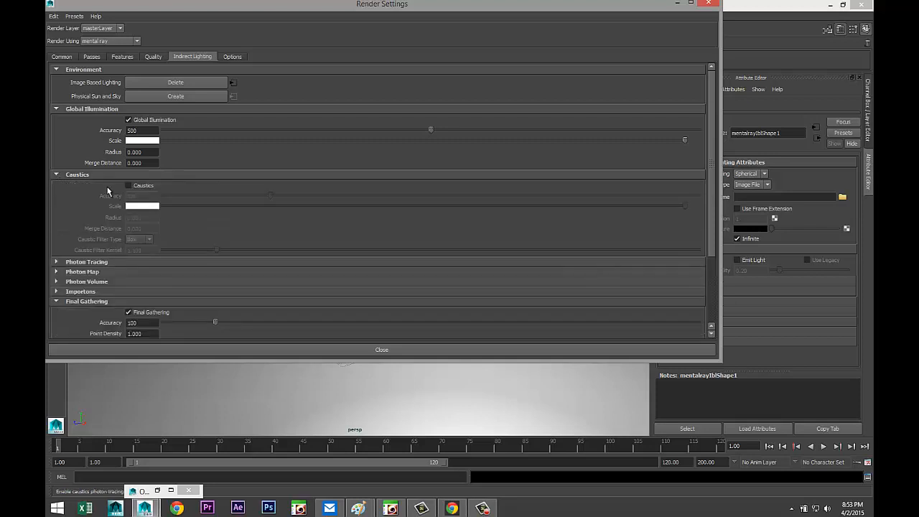
mouse_move(129, 190)
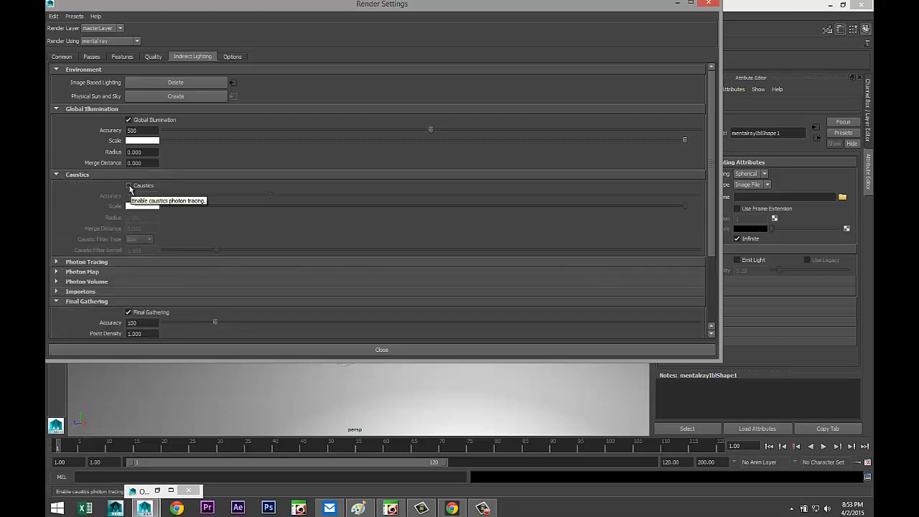
left_click(153, 56)
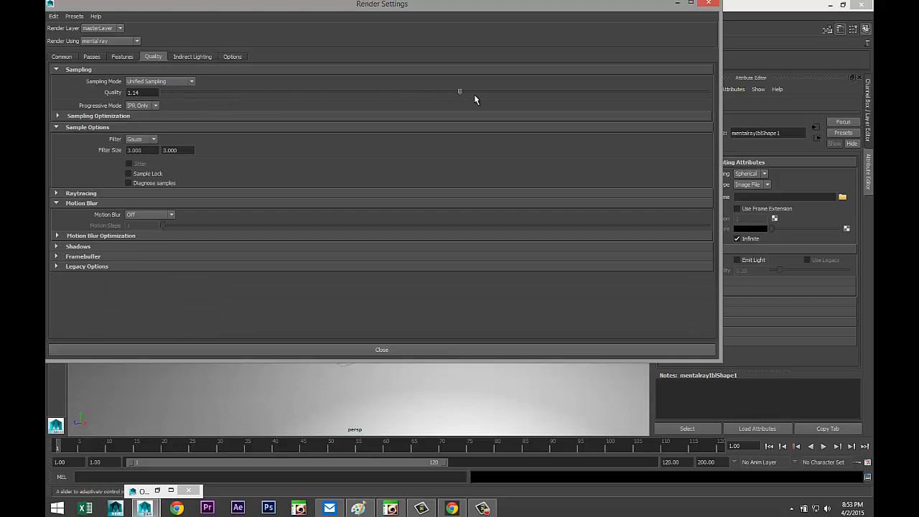
left_click_drag(460, 92, 563, 92)
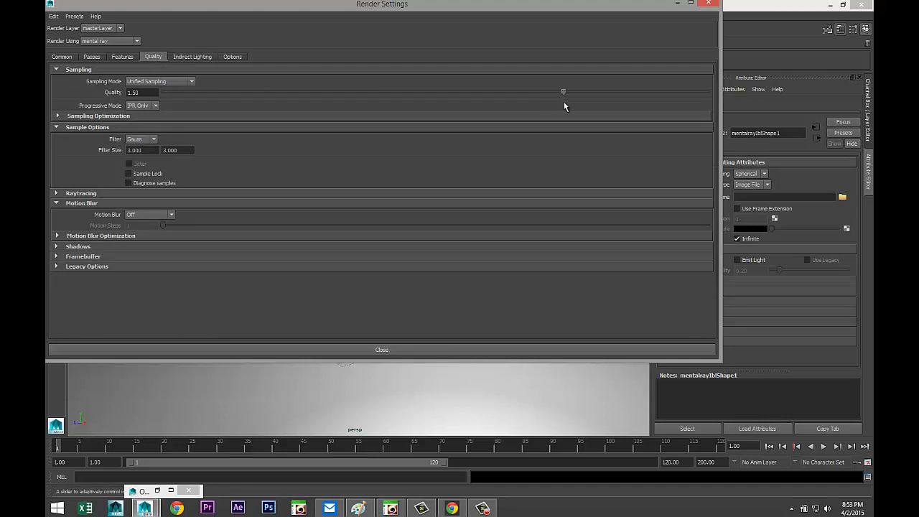
left_click(61, 56)
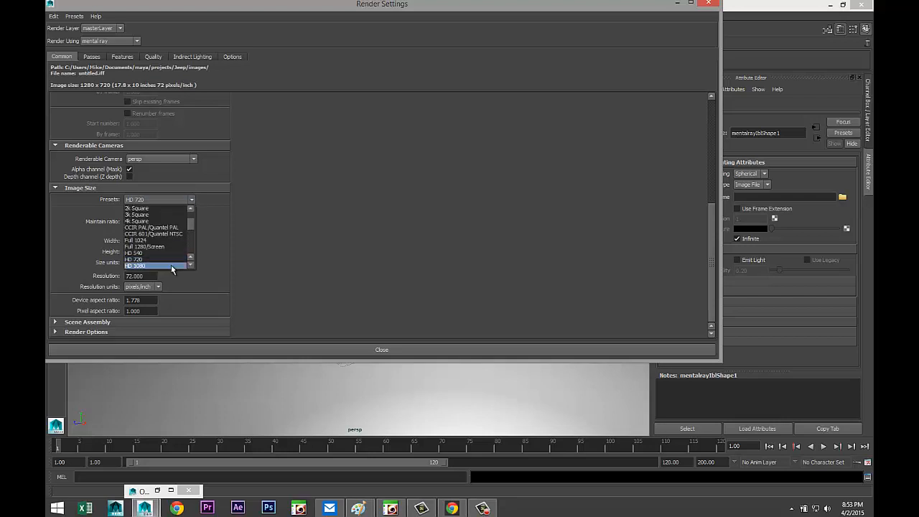
left_click(135, 266)
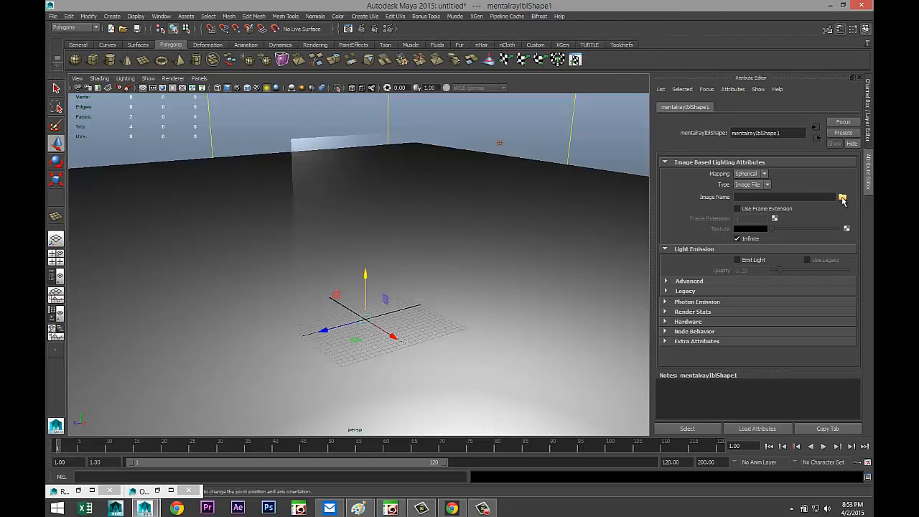
Step: Load Fh_HDRI-Pack1-15.hdr from the HDRI folder as the IBL image
left_click(842, 197)
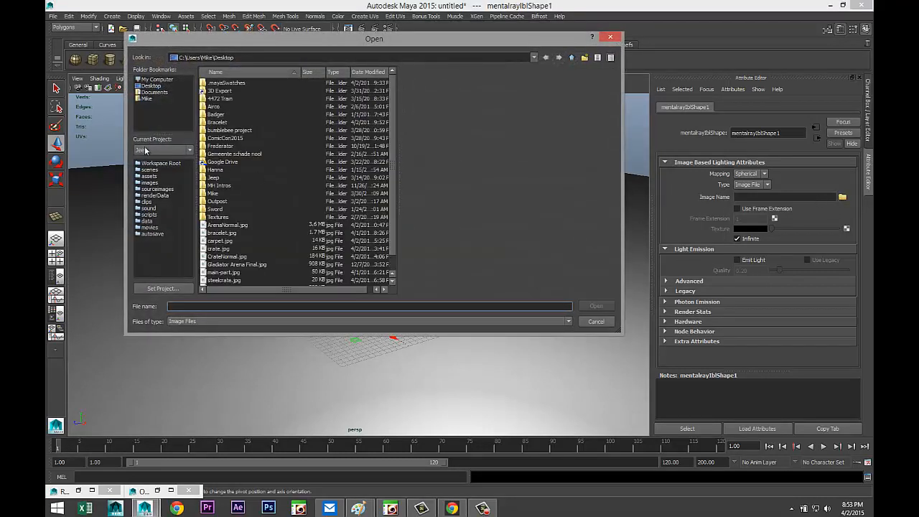
left_click(154, 92)
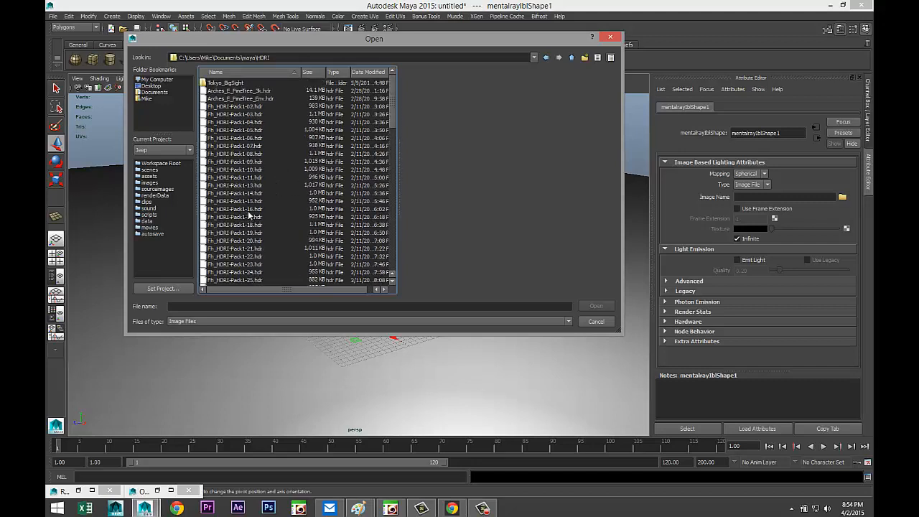
left_click(235, 201)
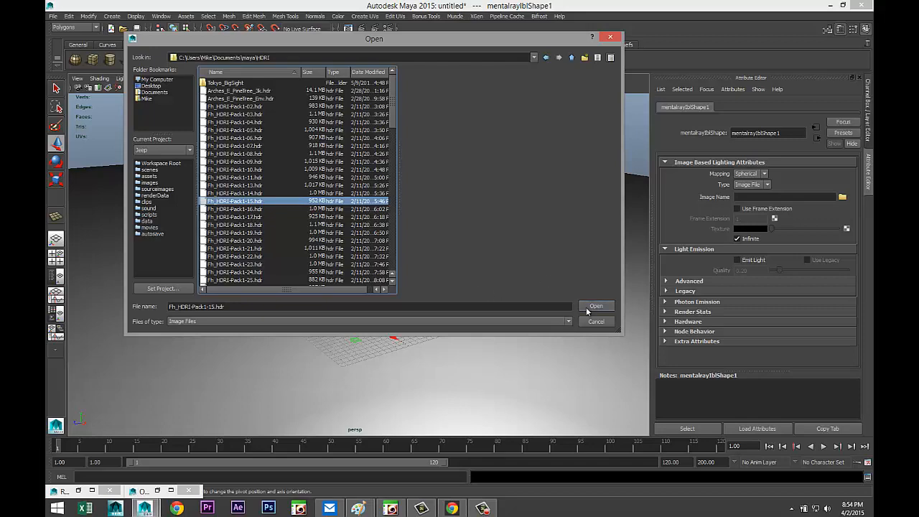
left_click(595, 305)
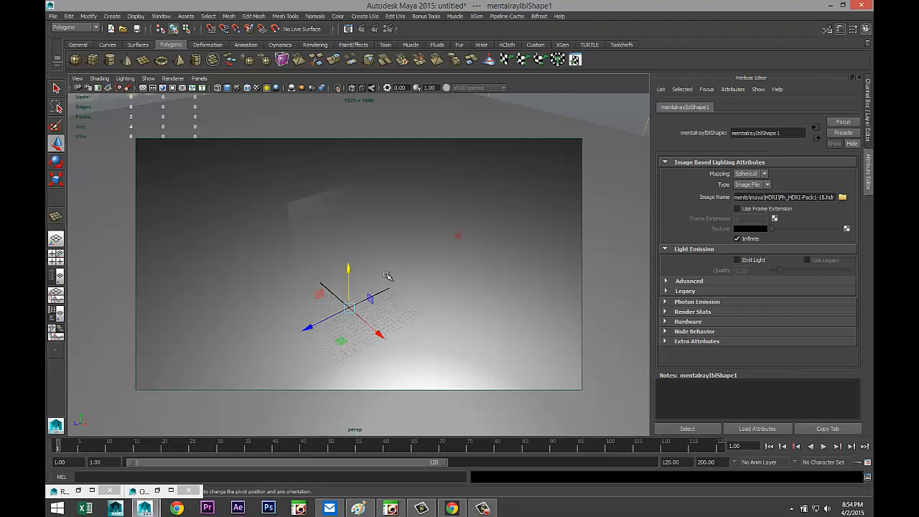
mouse_move(298, 214)
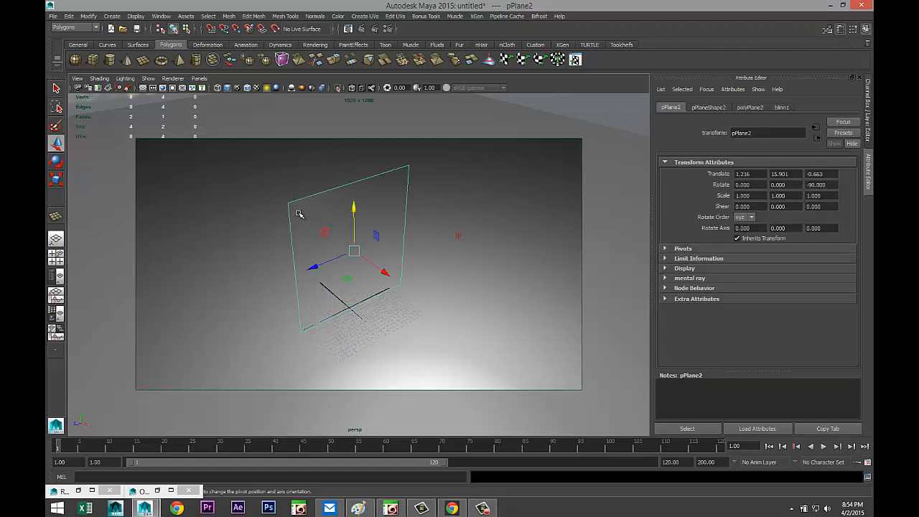
Step: Add a file-texture bump to the plane's material with depth 1.3, used as normals
right_click(300, 212)
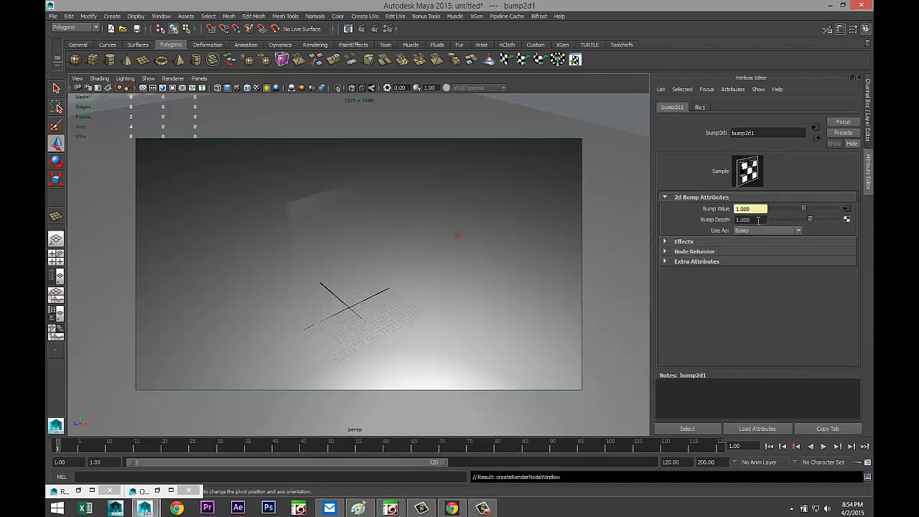
left_click(750, 219)
type("1.300")
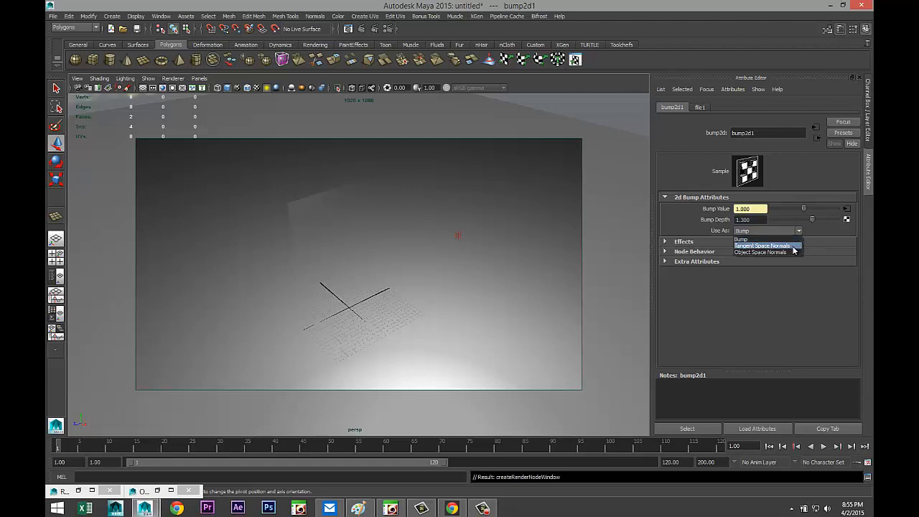
mouse_move(760, 252)
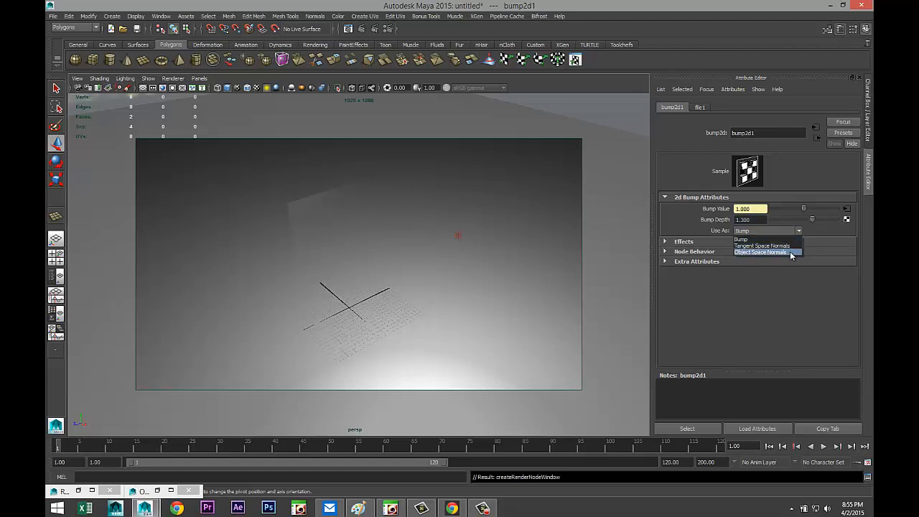
left_click(761, 252)
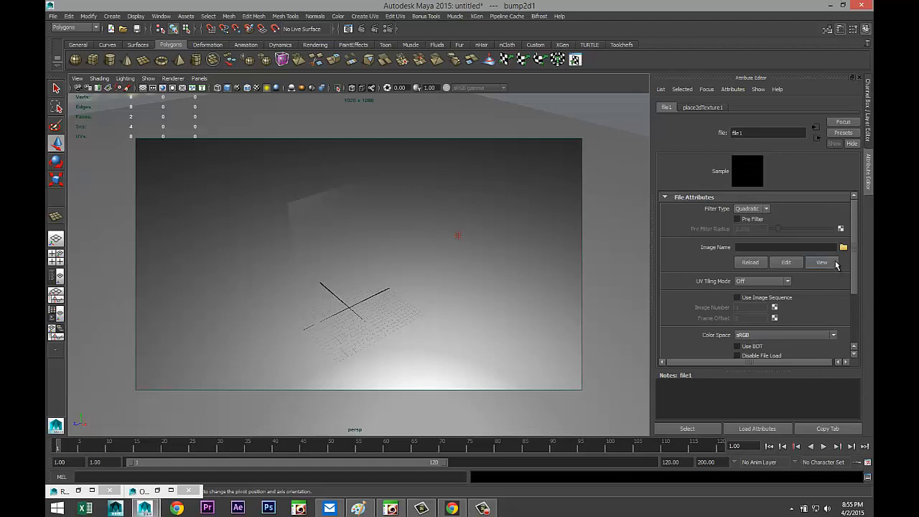
Step: Load ArenaNormal.jpg into the bump's file texture
left_click(842, 247)
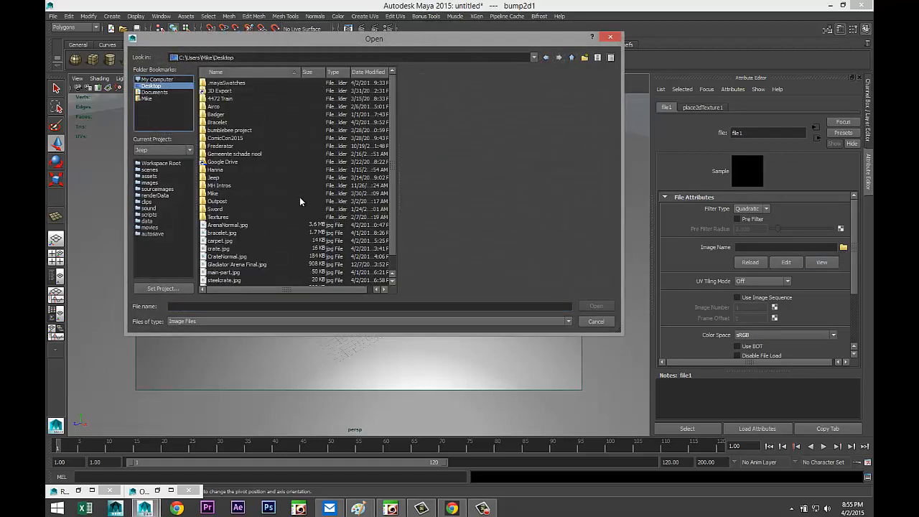
left_click(227, 208)
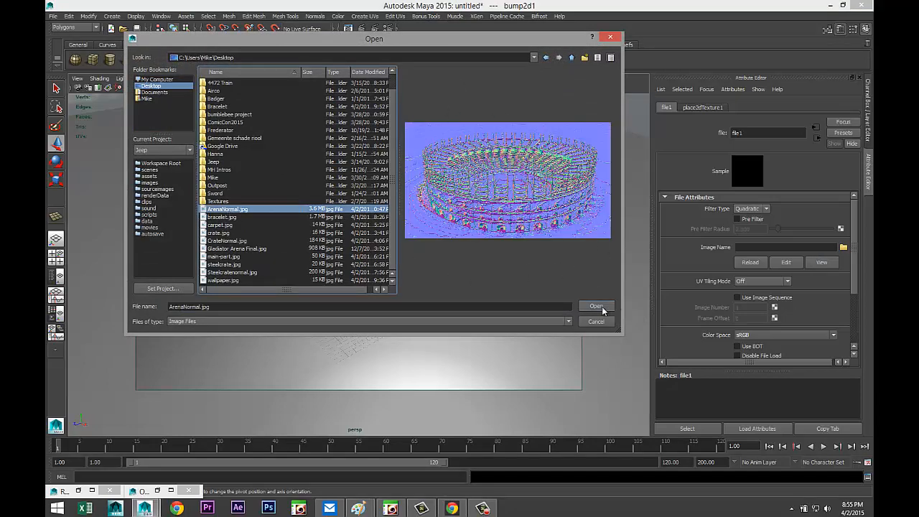
left_click(595, 306)
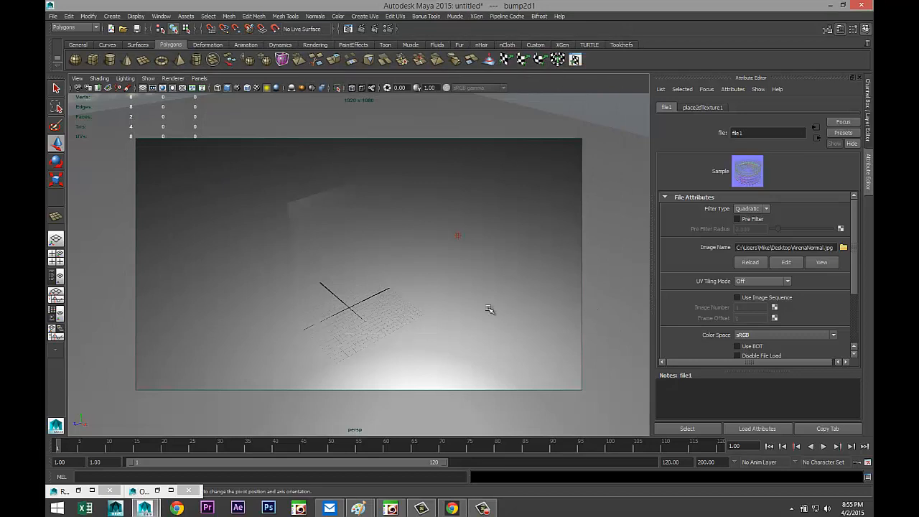
mouse_move(451, 312)
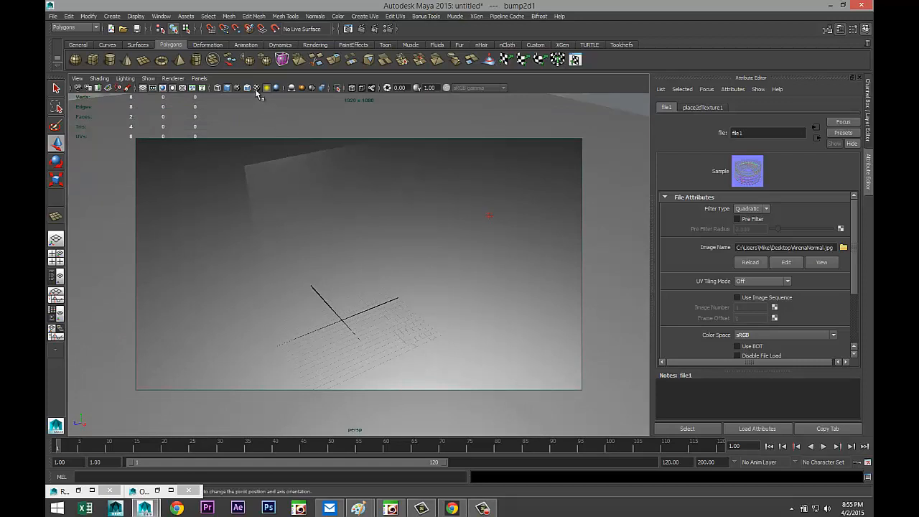
mouse_move(257, 92)
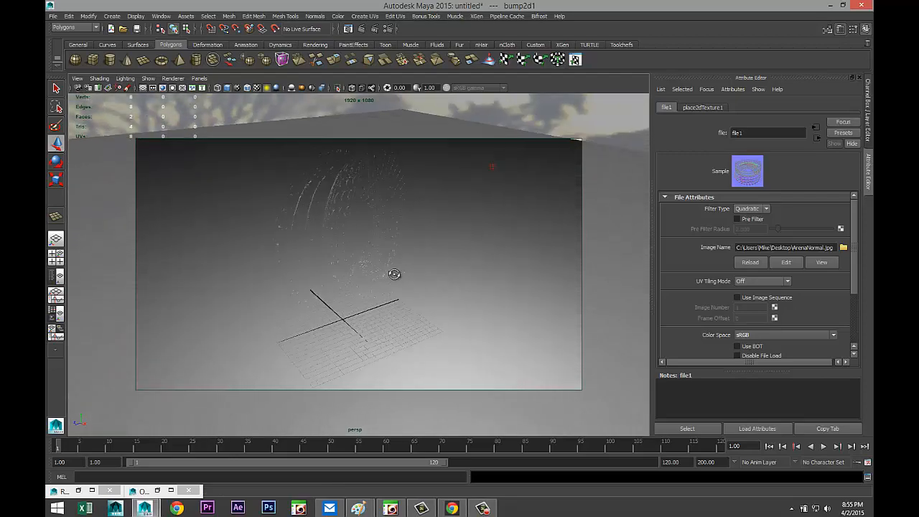
Step: Select pPlane1 to view its phongE1 material, then select the upright pPlane2
left_click_drag(394, 274, 345, 282)
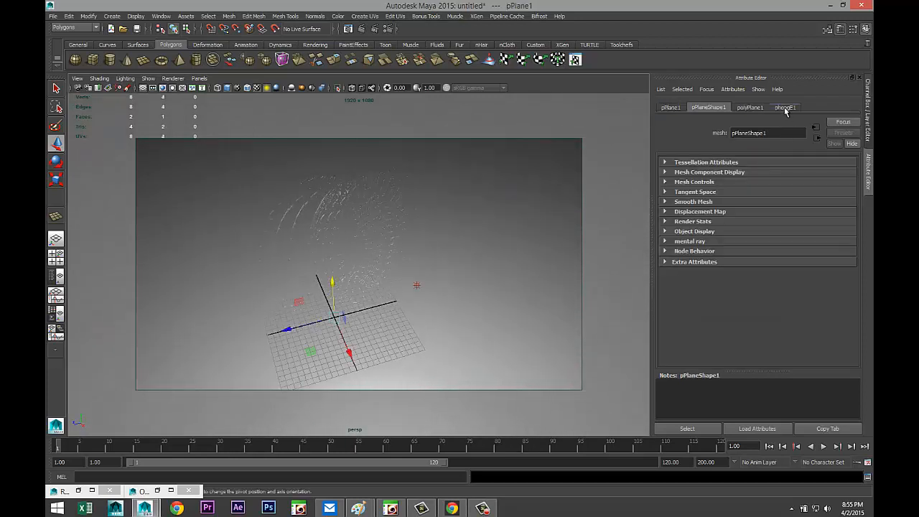
left_click(784, 107)
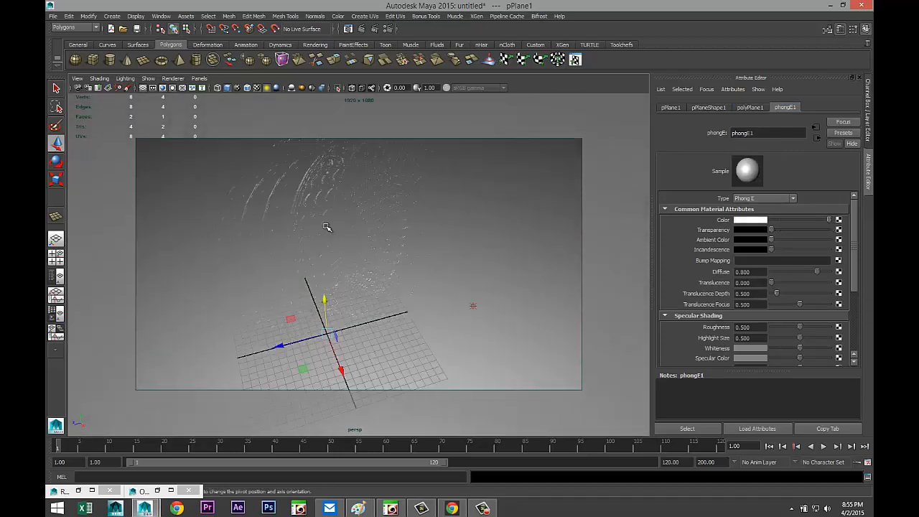
left_click_drag(326, 228, 316, 210)
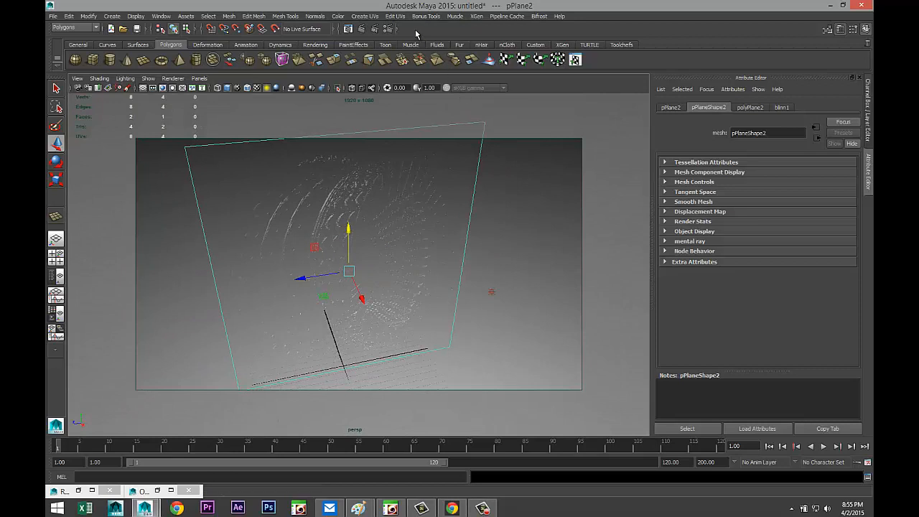
Step: Rotate the plane's UVs three 45-degree turns in the UV Texture Editor
left_click(395, 16)
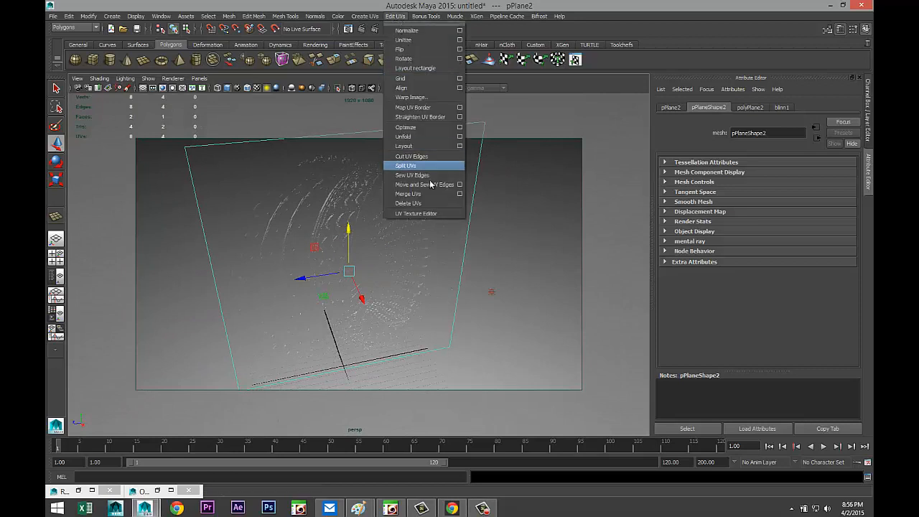
left_click(415, 213)
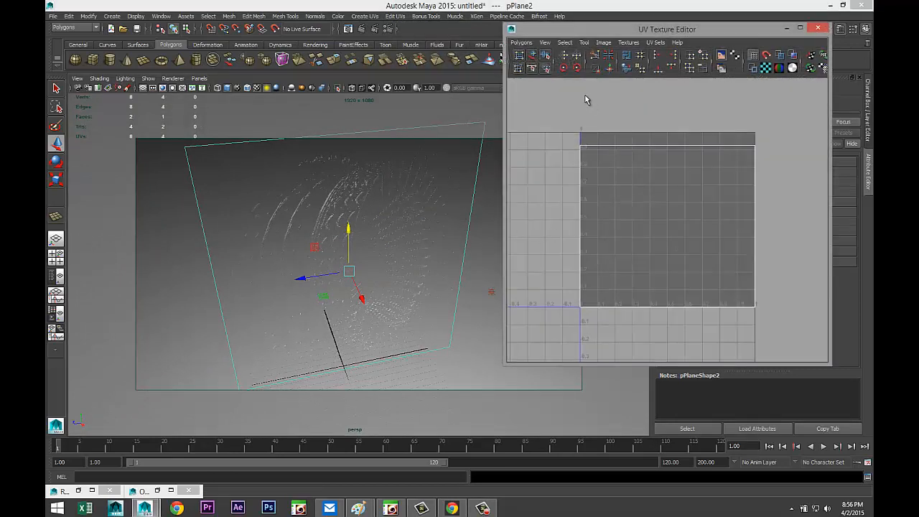
mouse_move(563, 69)
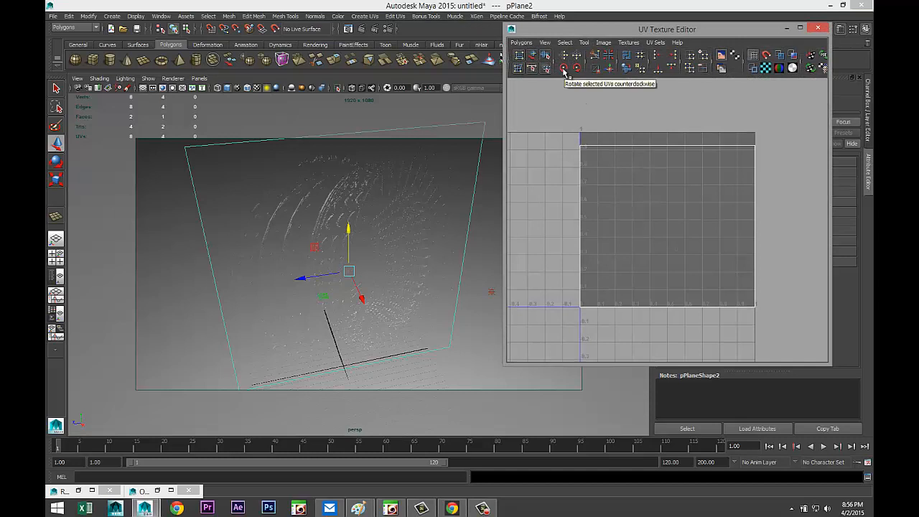
left_click(564, 68)
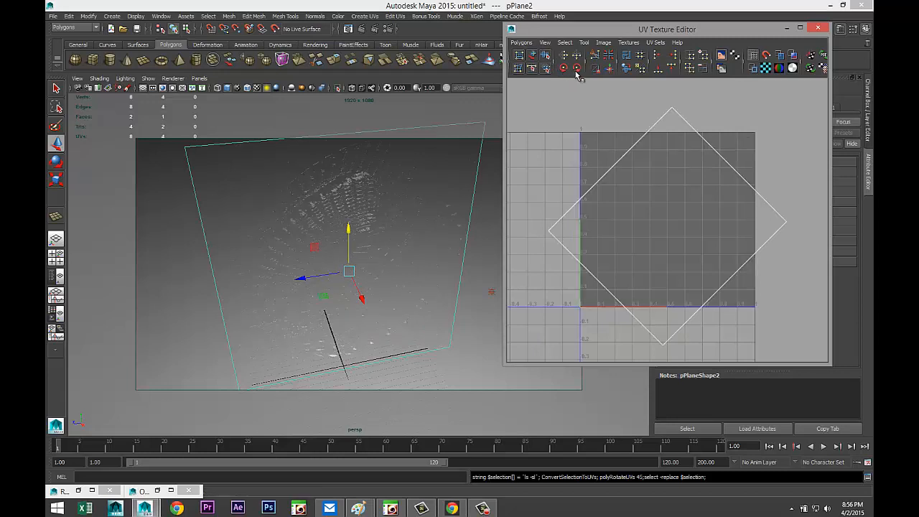
left_click(576, 68)
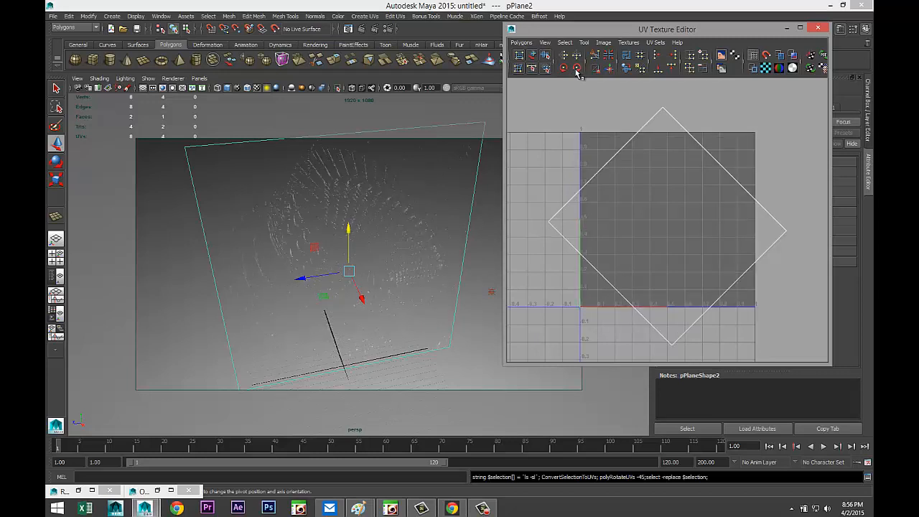
left_click(576, 68)
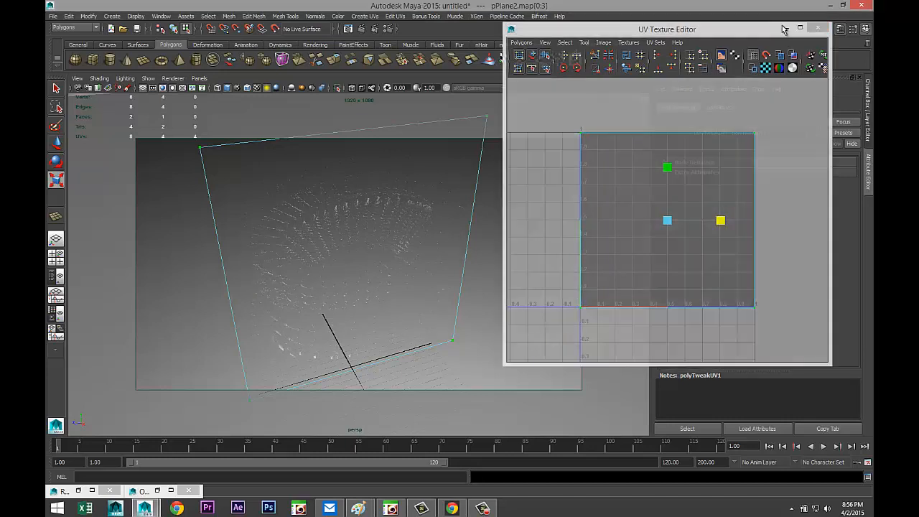
left_click(817, 28)
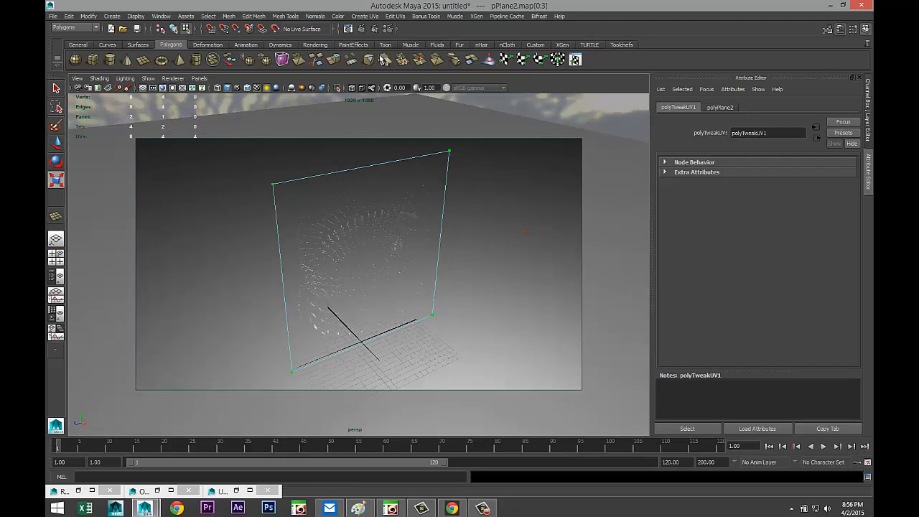
mouse_move(361, 29)
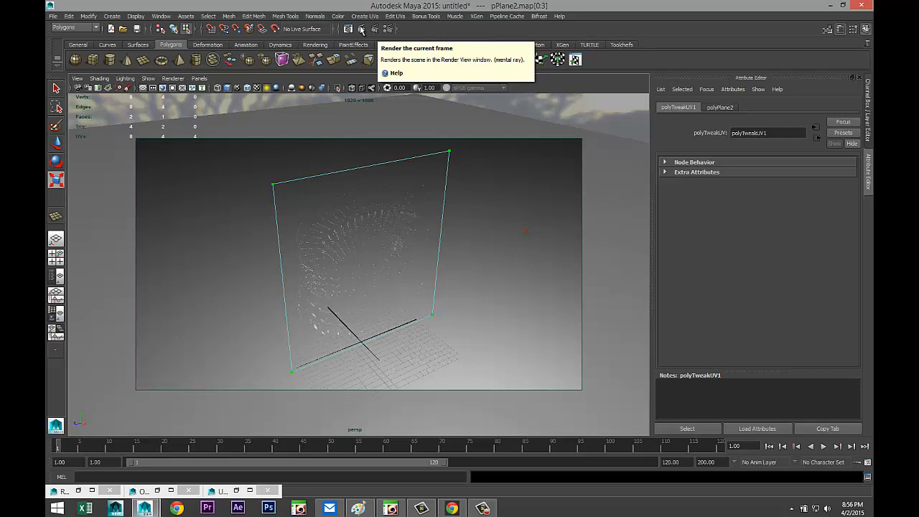
Step: Render the current frame in mental ray to preview the etched glass
left_click(361, 29)
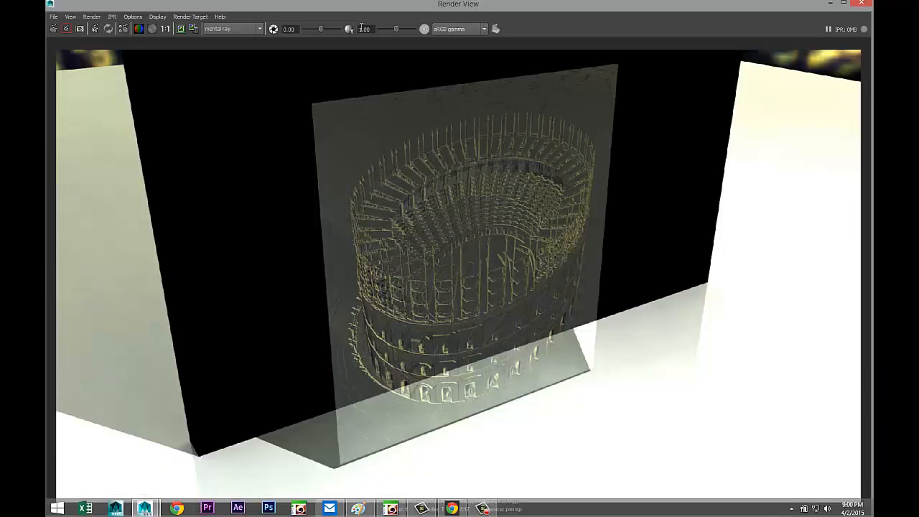
mouse_move(366, 29)
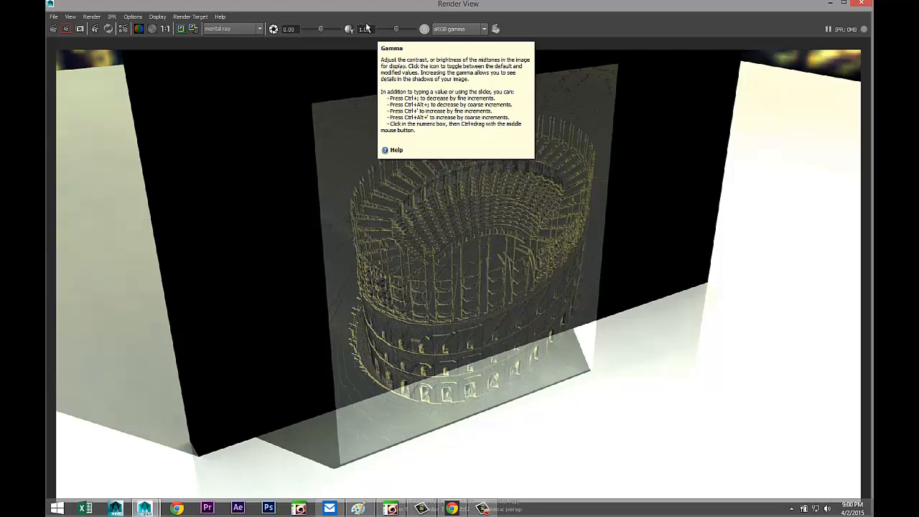
mouse_move(639, 27)
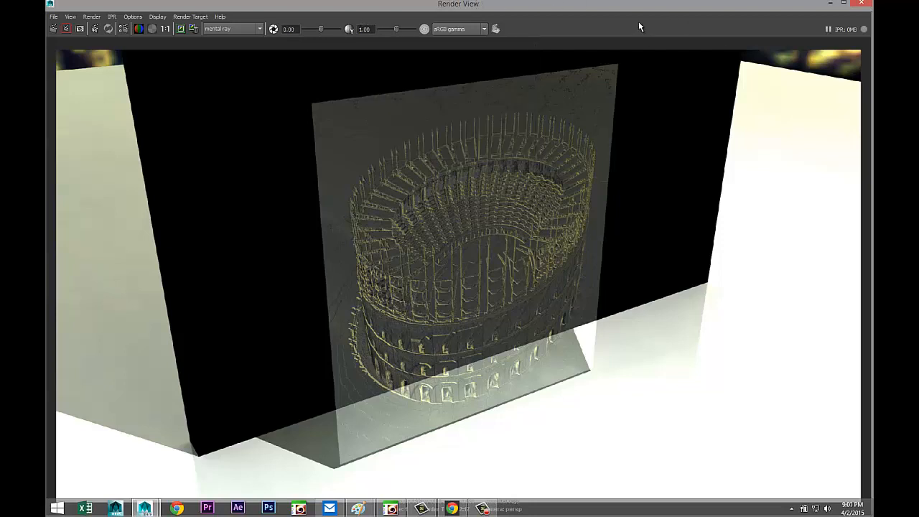
mouse_move(686, 298)
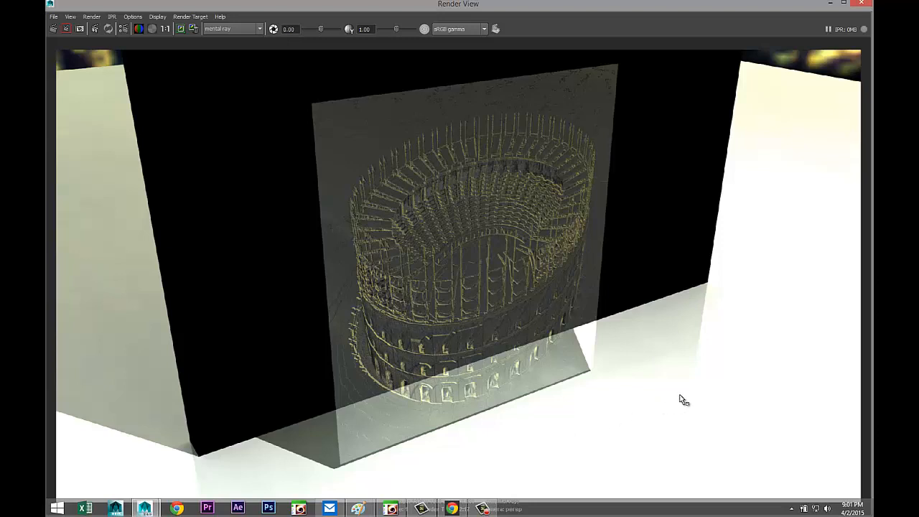
mouse_move(732, 388)
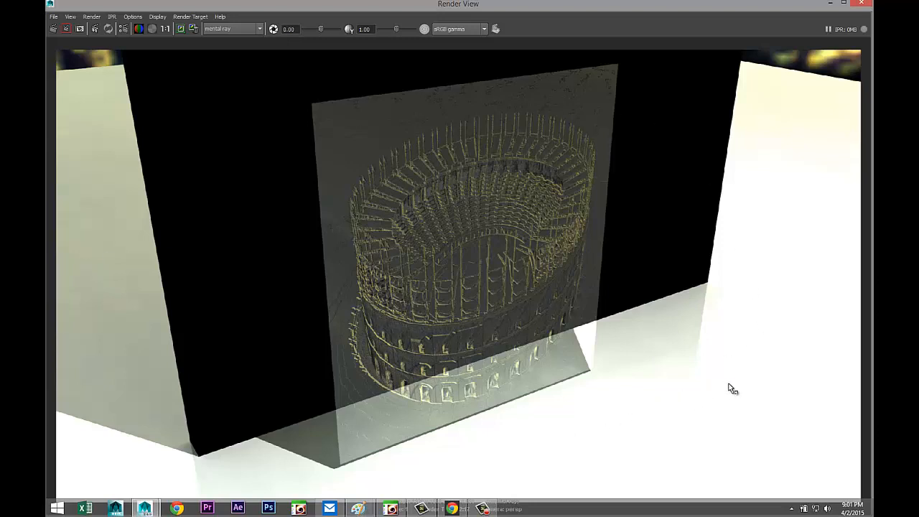
mouse_move(190, 444)
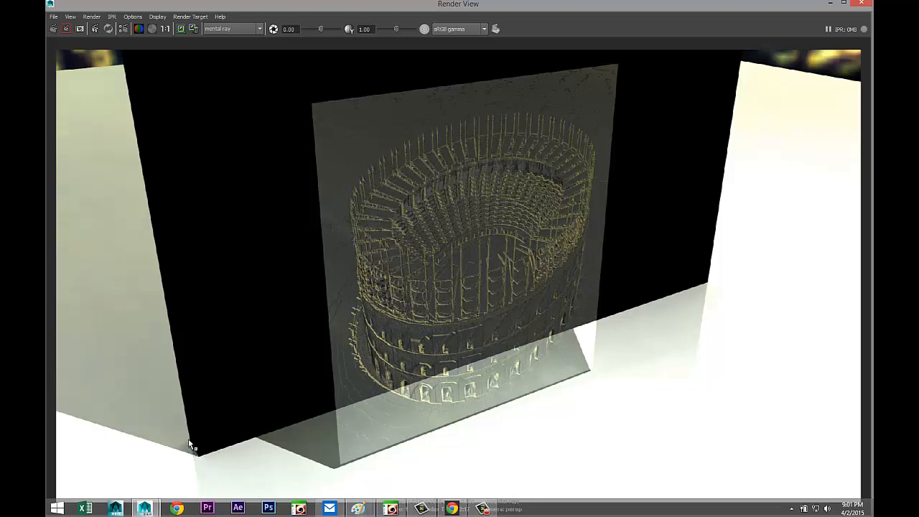
mouse_move(695, 280)
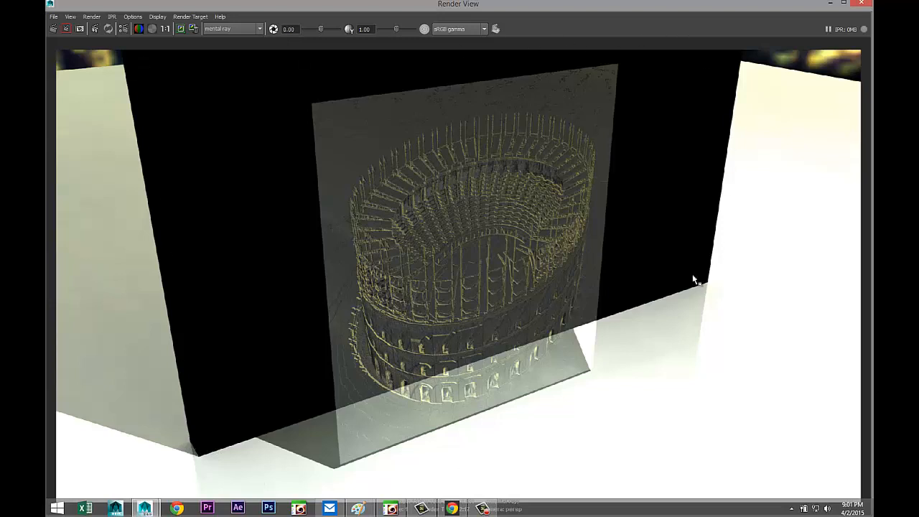
mouse_move(491, 103)
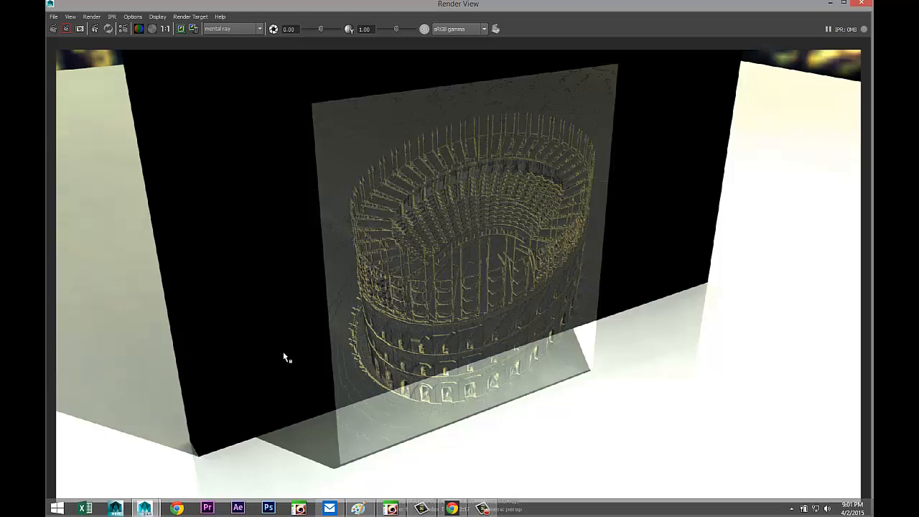
mouse_move(532, 378)
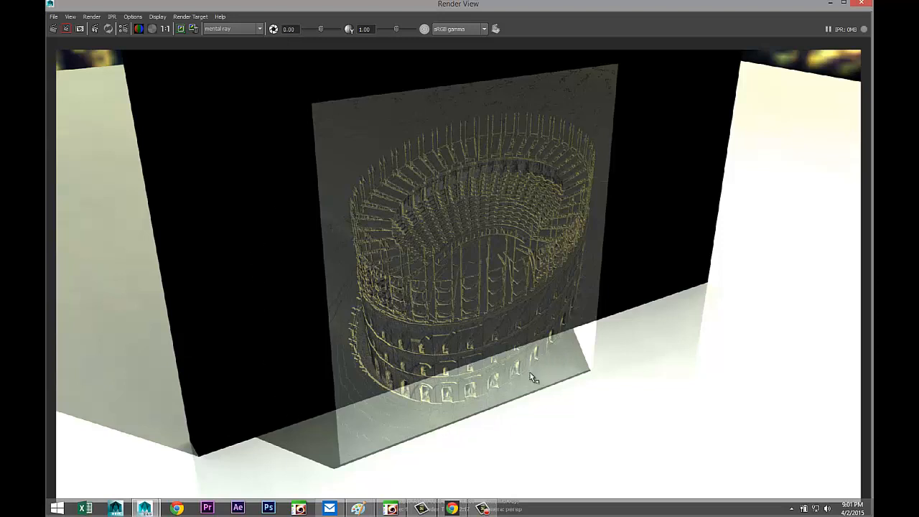
mouse_move(386, 425)
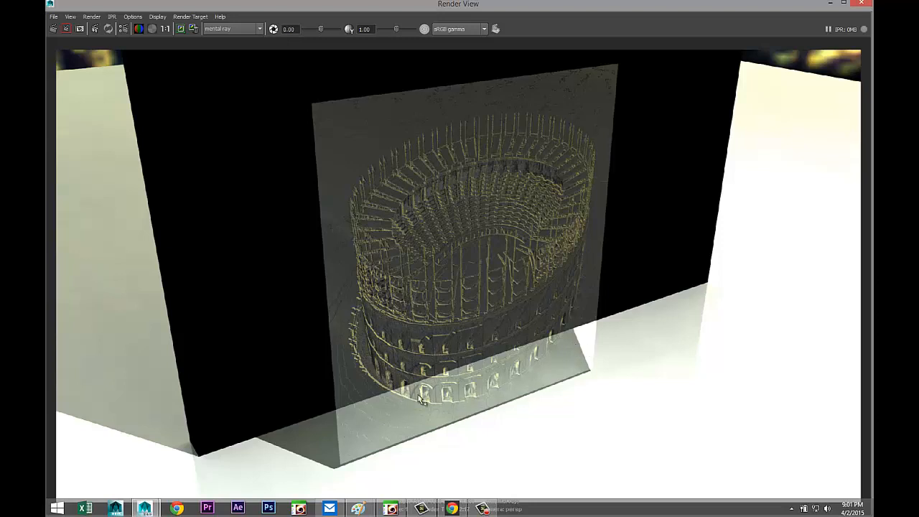
mouse_move(514, 372)
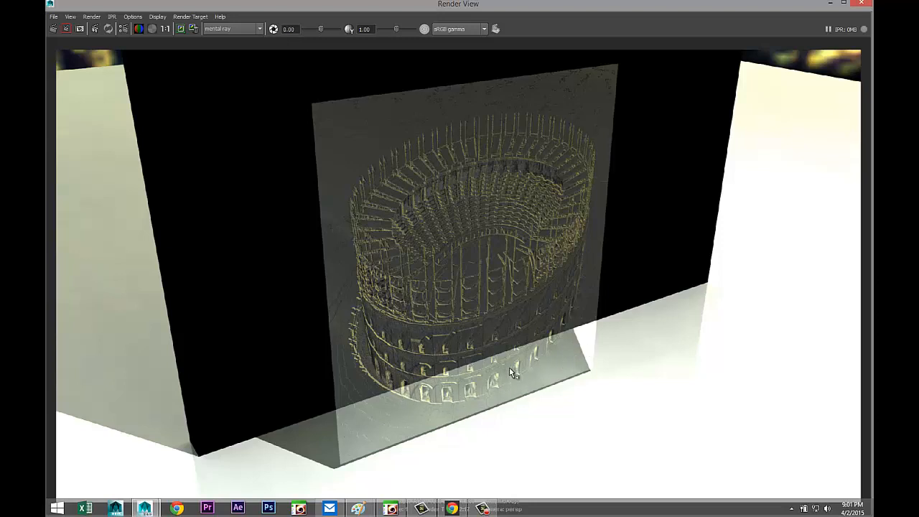
mouse_move(302, 237)
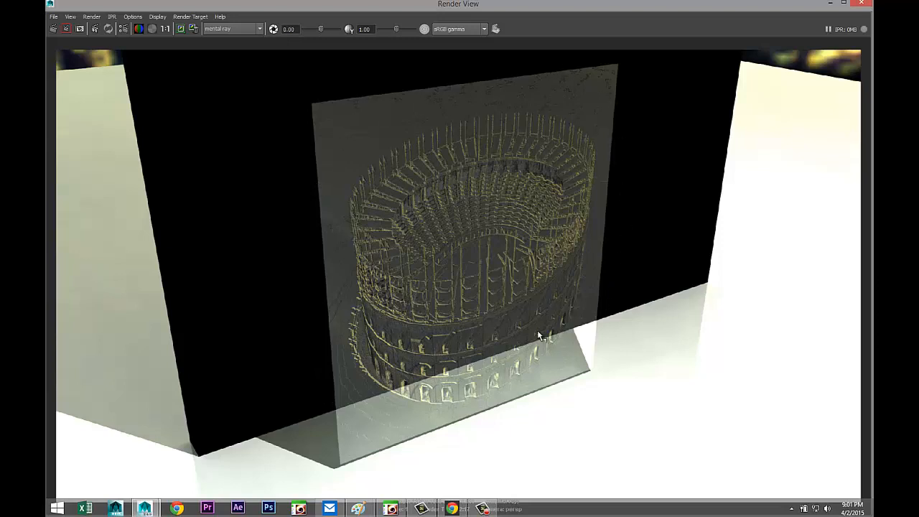
mouse_move(312, 341)
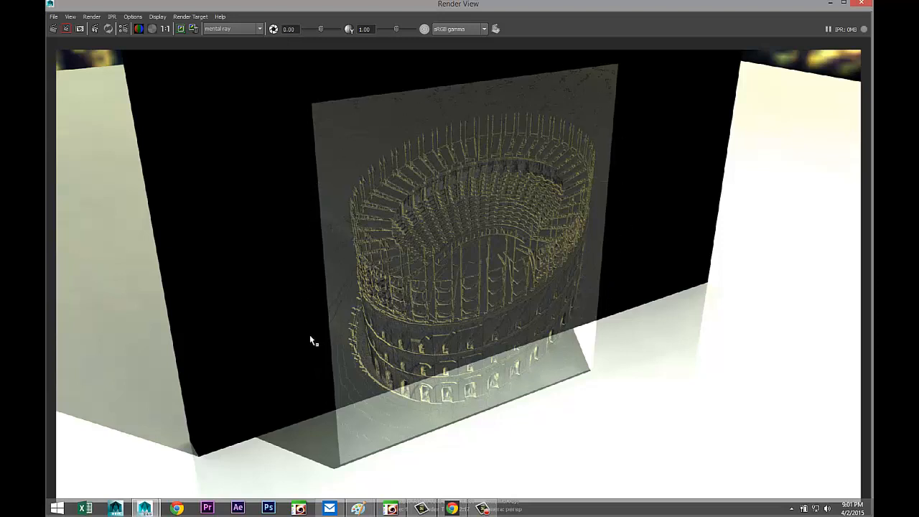
mouse_move(563, 291)
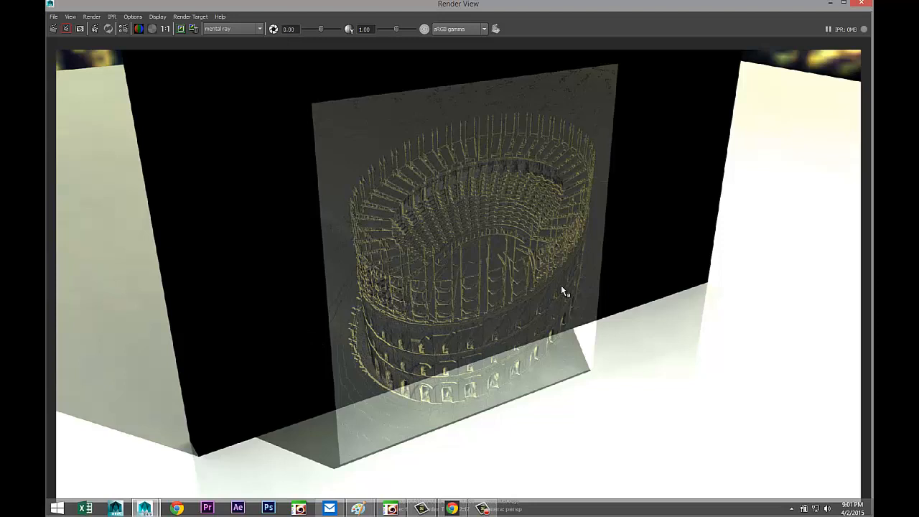
mouse_move(642, 220)
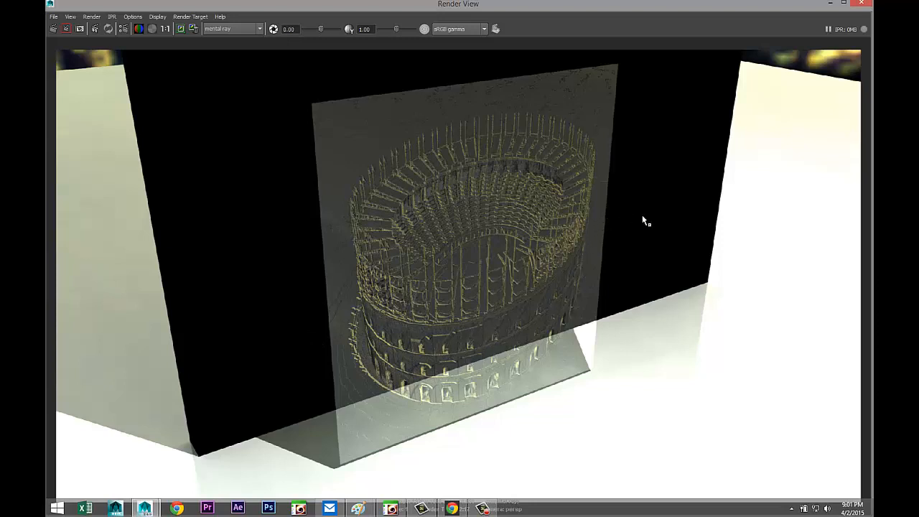
mouse_move(723, 266)
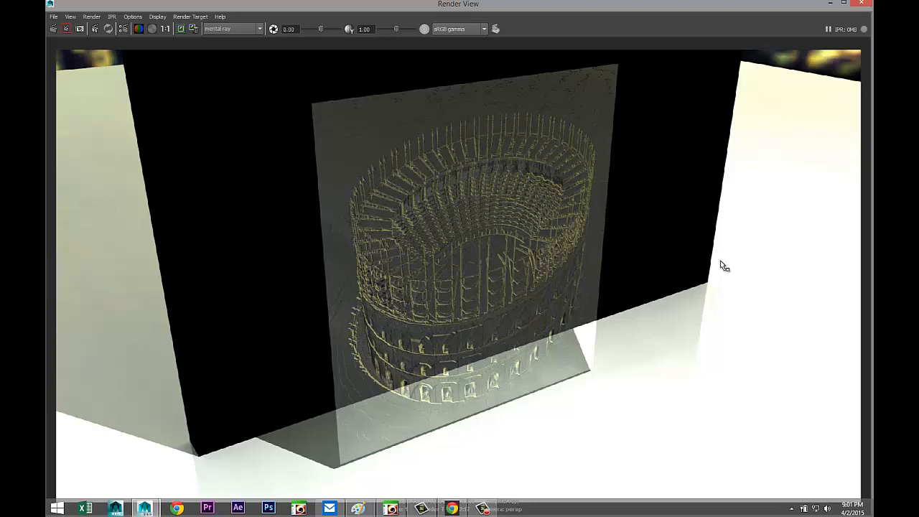
mouse_move(723, 299)
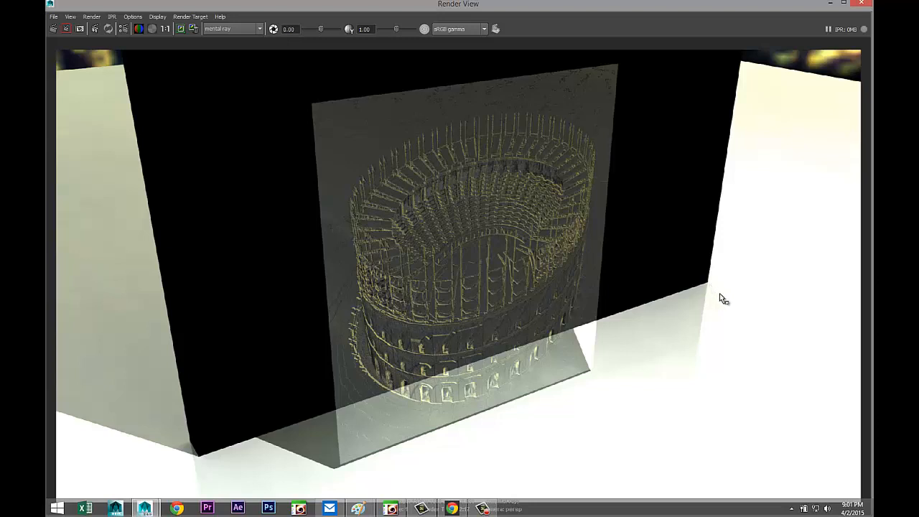